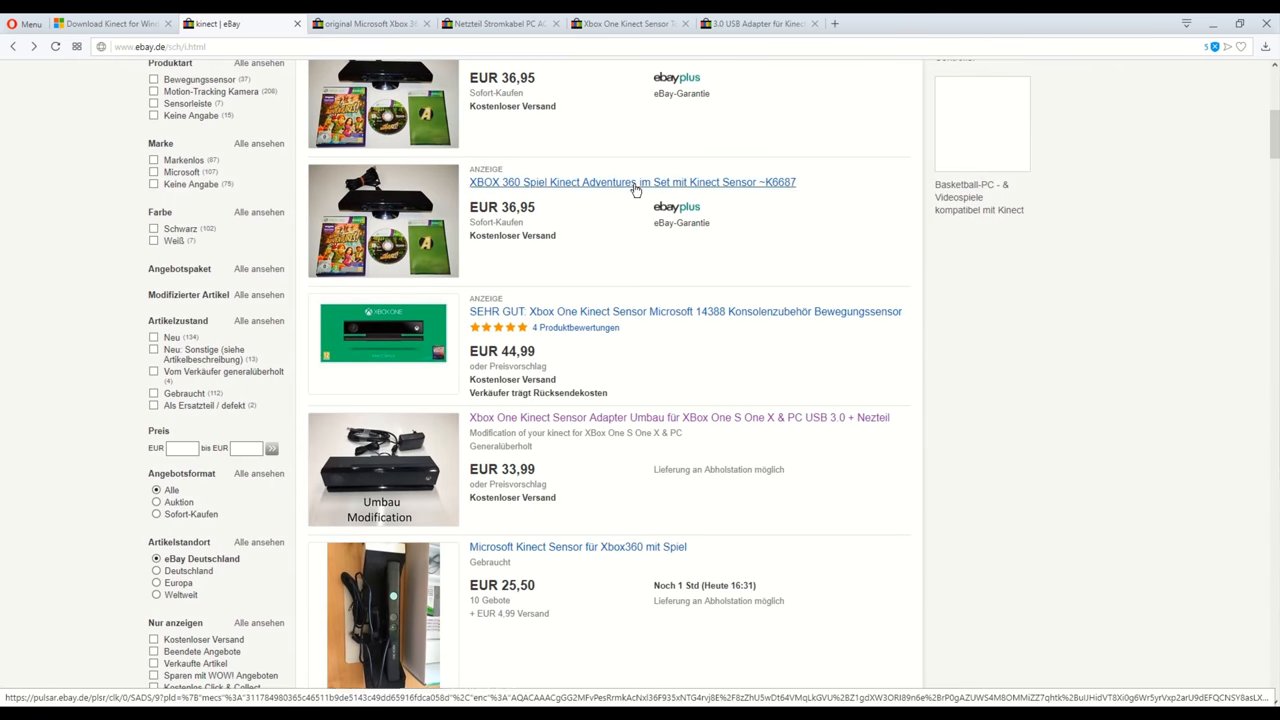
Browse the Xbox 360 Kinect sensor, power supply and sensor-with-adapter listings
scroll("down", 3)
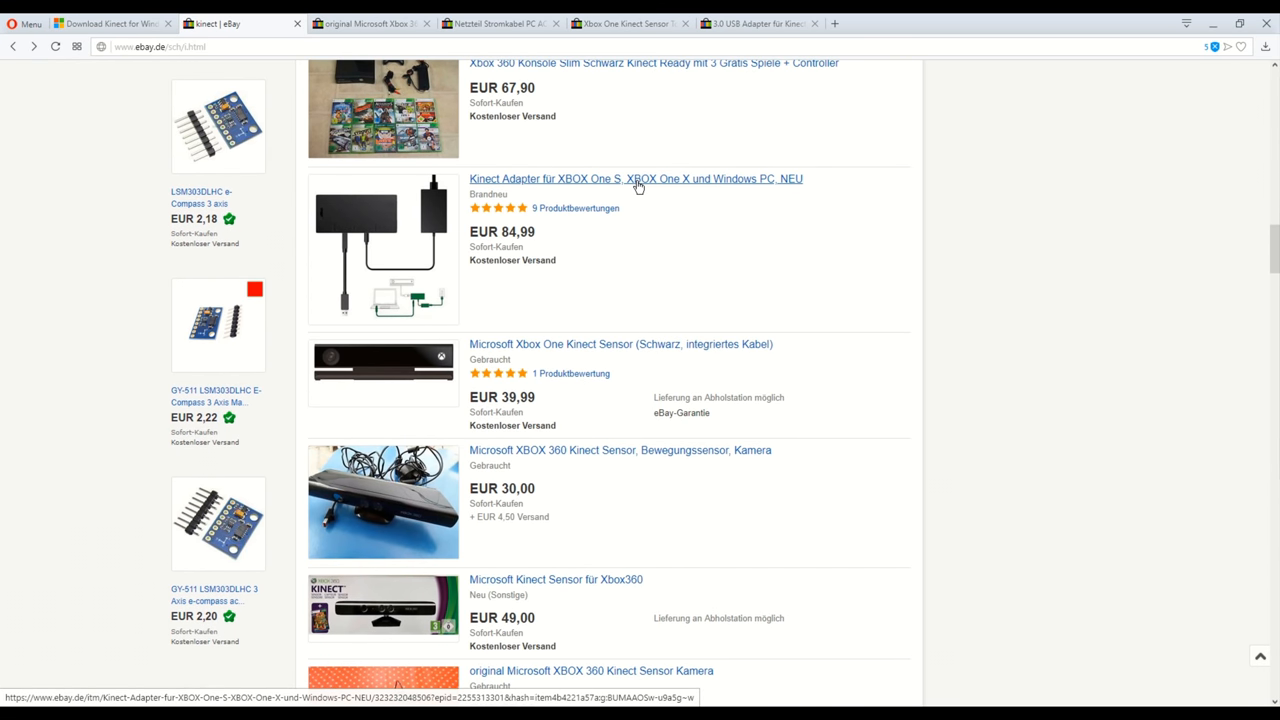
left_click(370, 23)
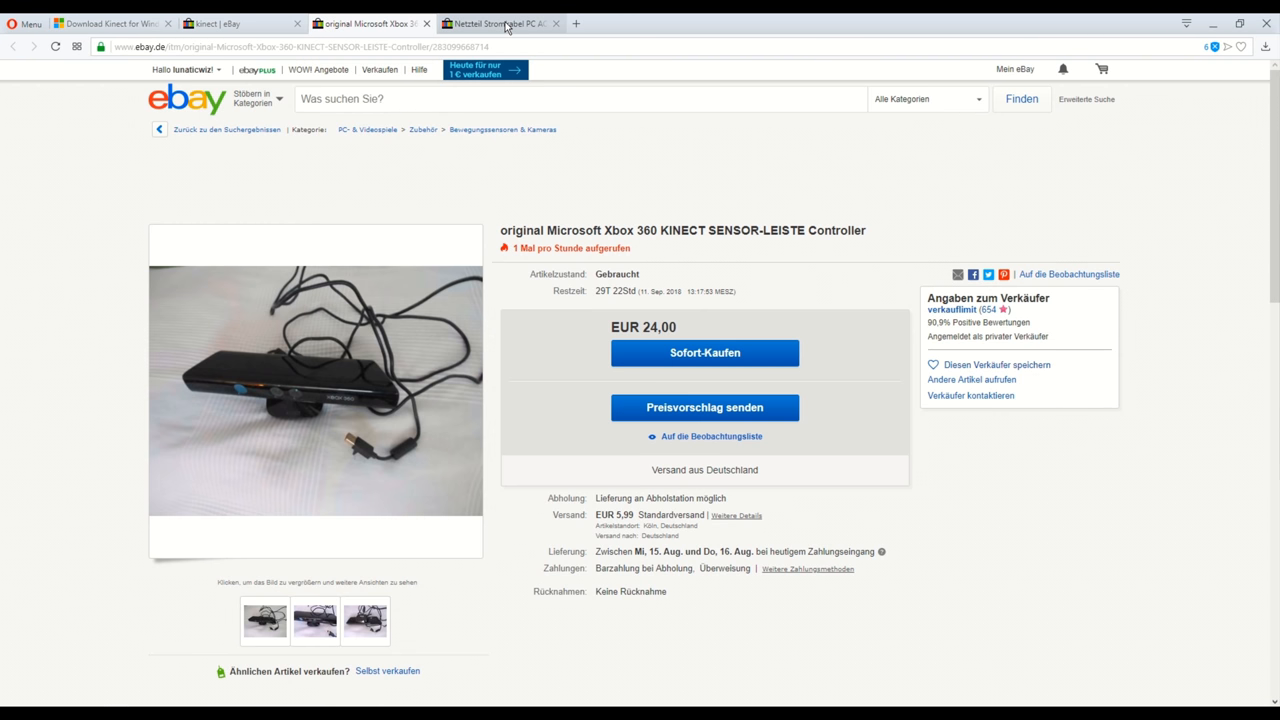
left_click(497, 23)
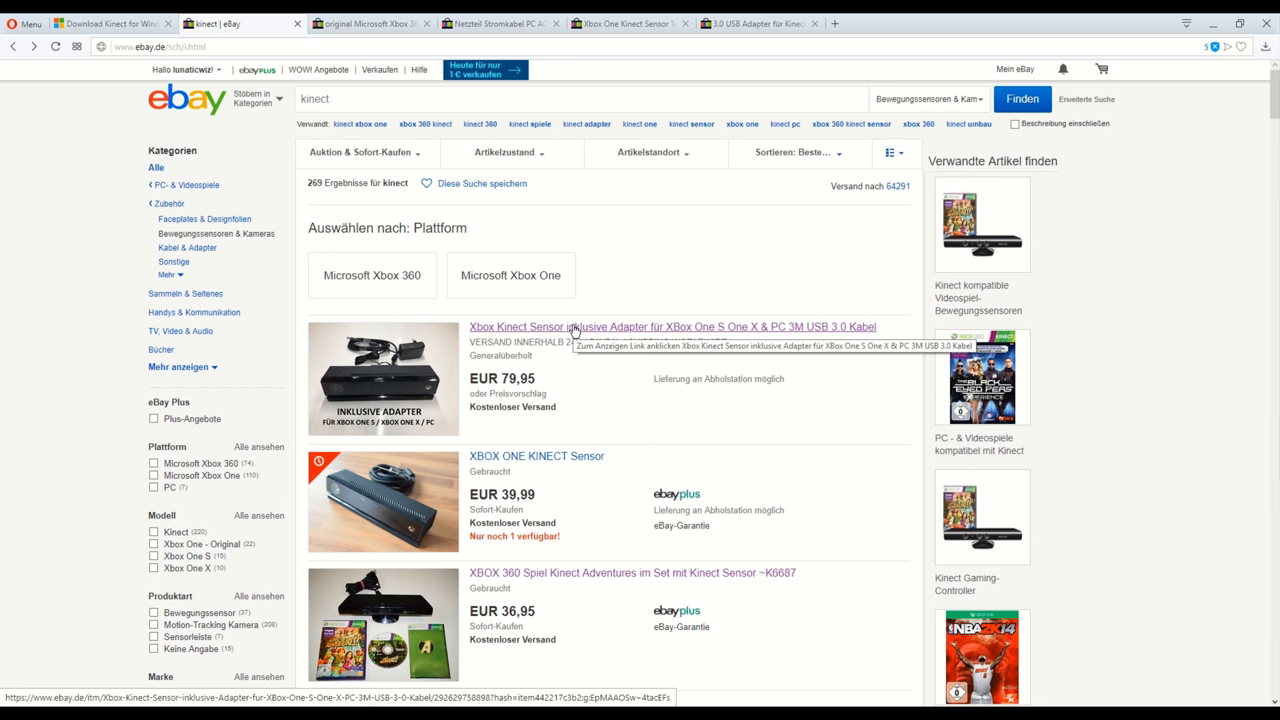
left_click(672, 326)
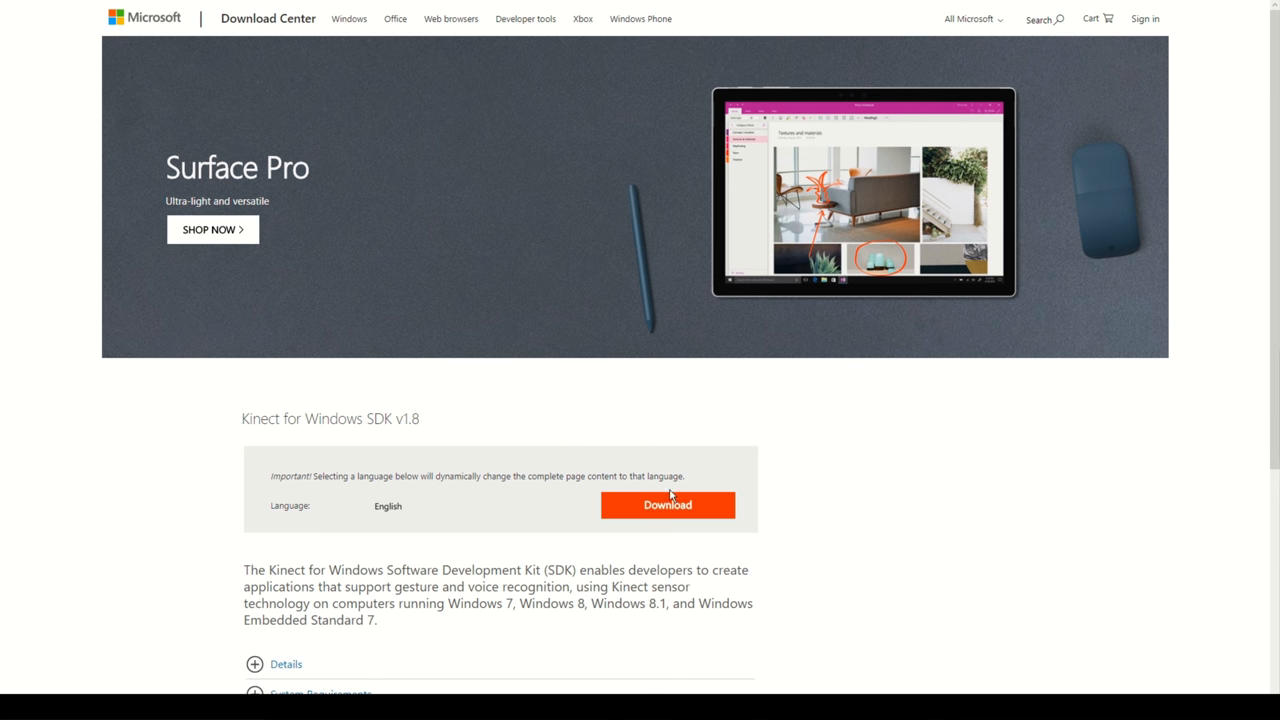
Download Kinect SDK v1.8 and bring the Developer Toolkit Browser to the Kinect Fusion samples
left_click(667, 505)
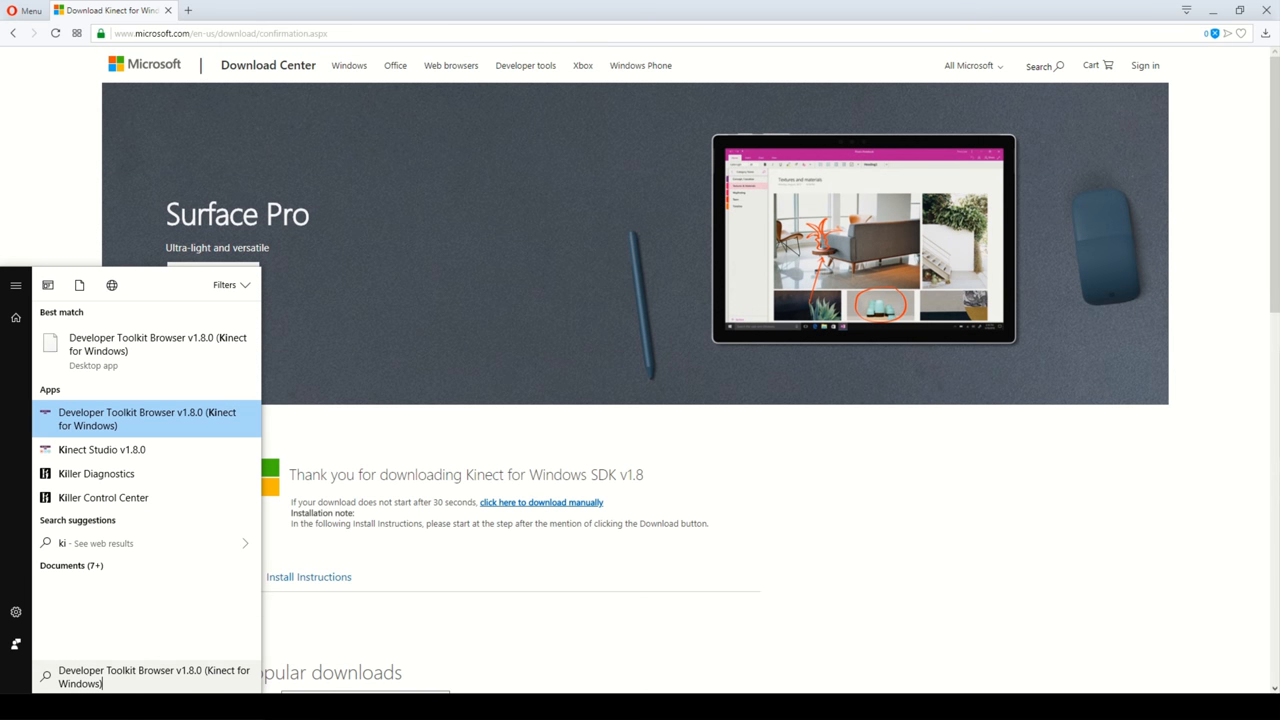
left_click(147, 418)
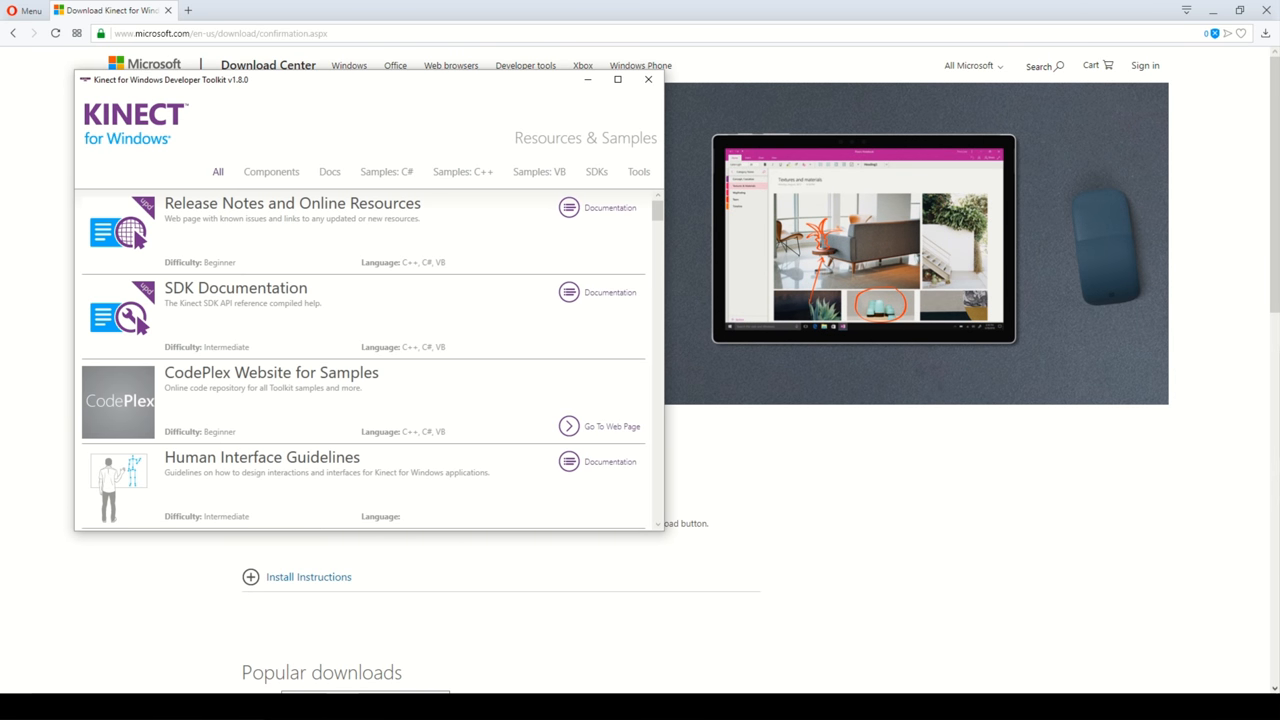
scroll("down", 3)
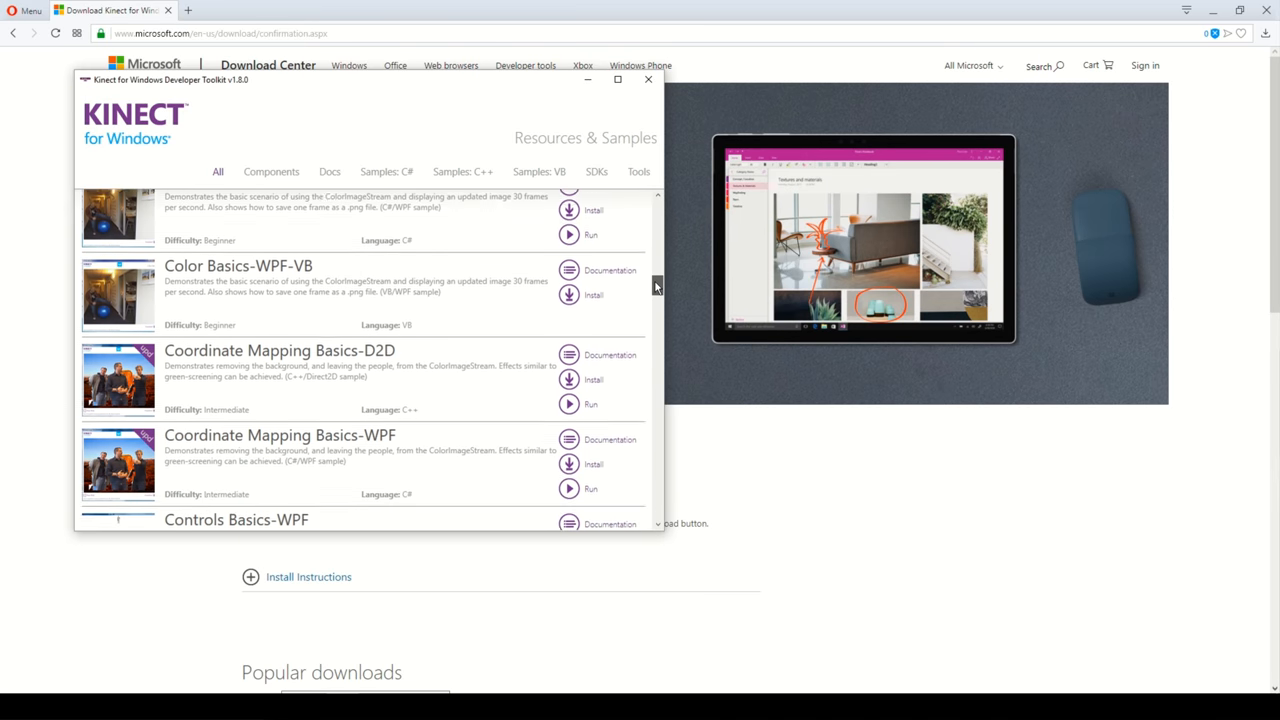
scroll("down", 3)
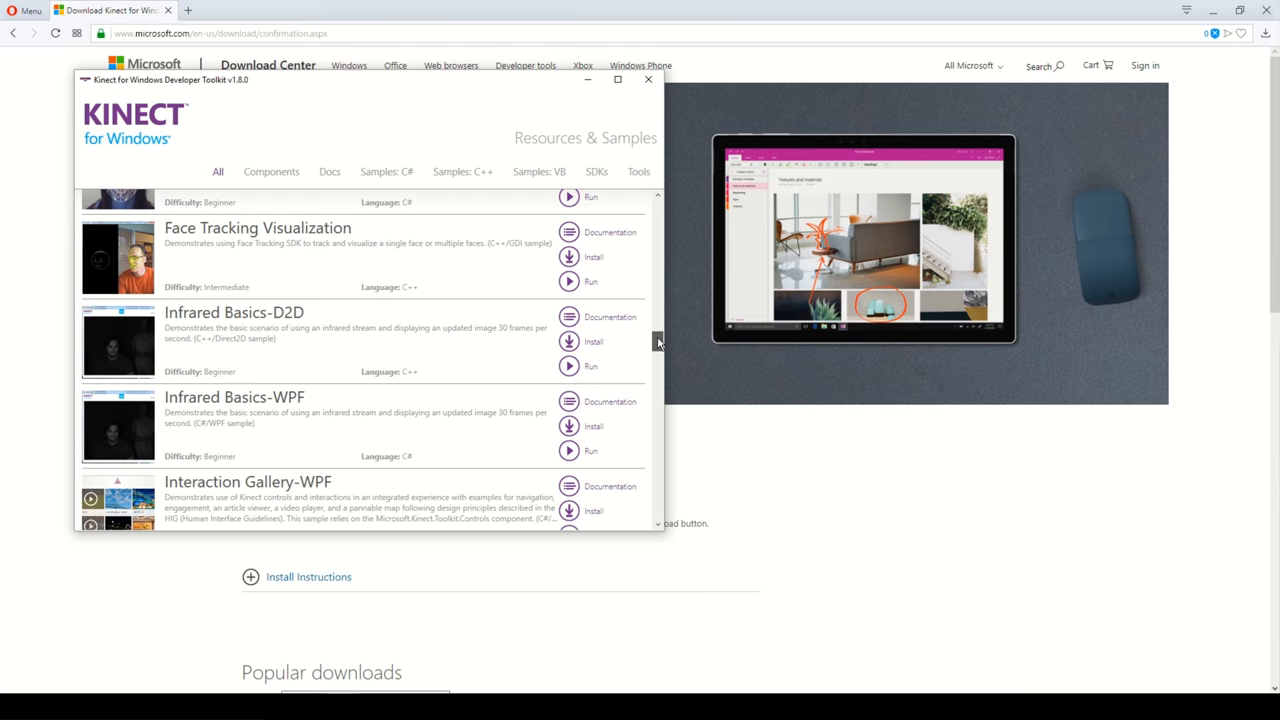
scroll("down", 3)
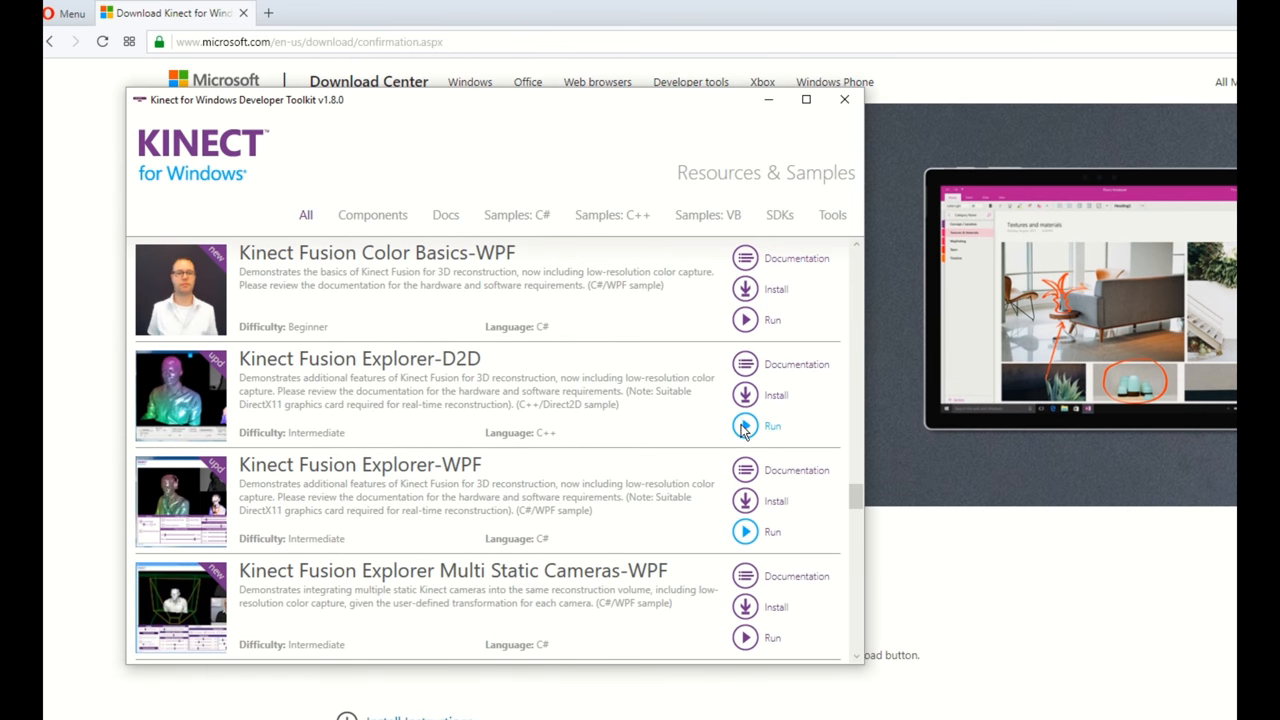
Run Kinect Fusion Explorer with 0.64–1.14 m depth, 640 voxels/m, higher integration weight, colour capture on
left_click(745, 425)
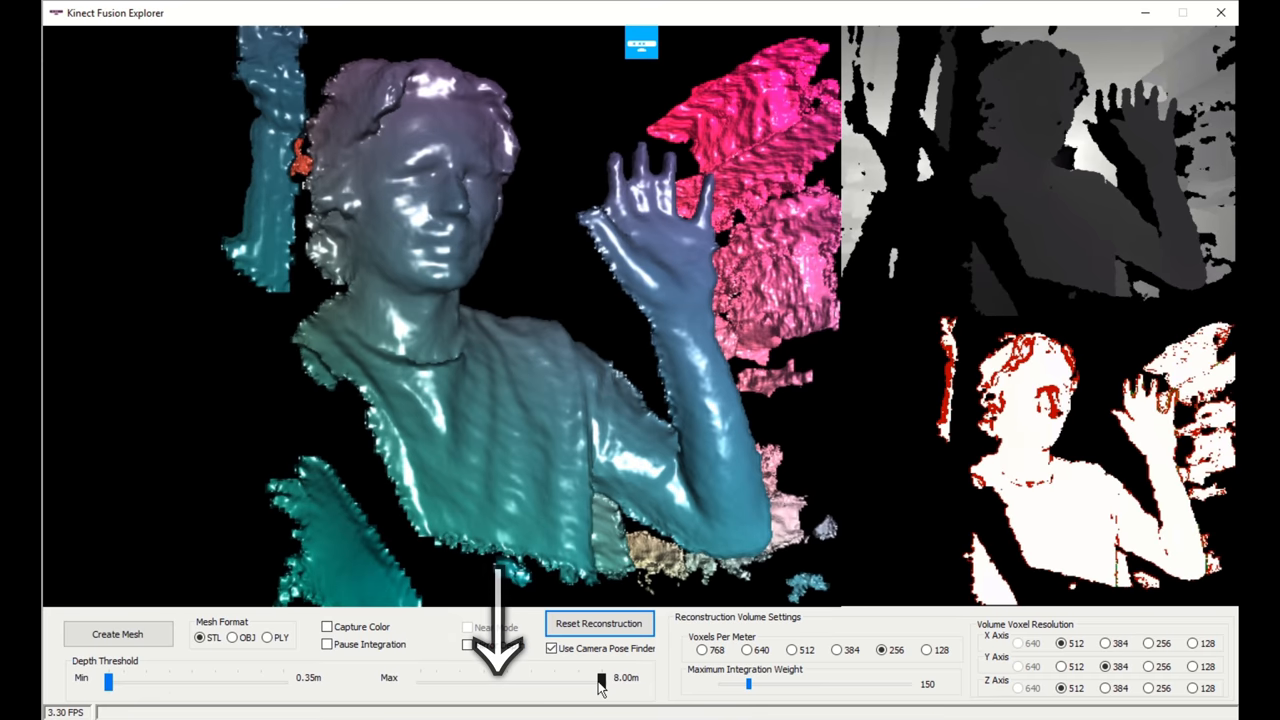
left_click_drag(600, 682, 438, 682)
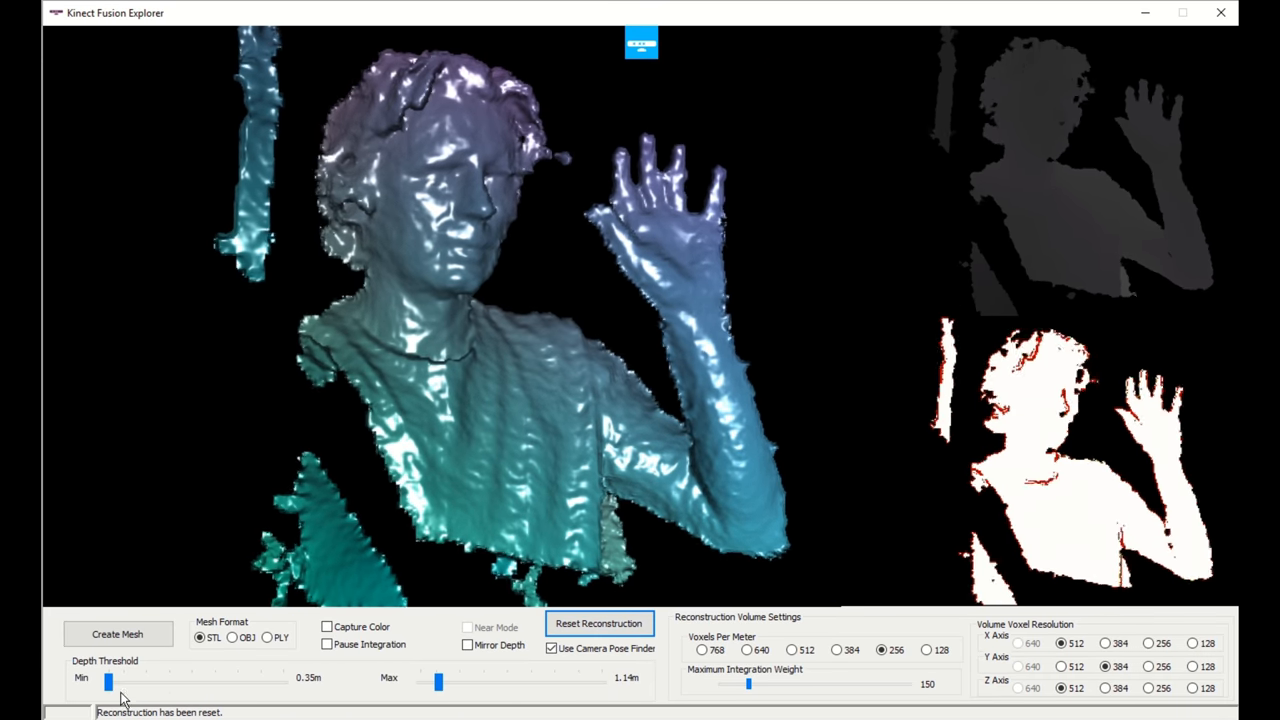
left_click_drag(108, 681, 115, 681)
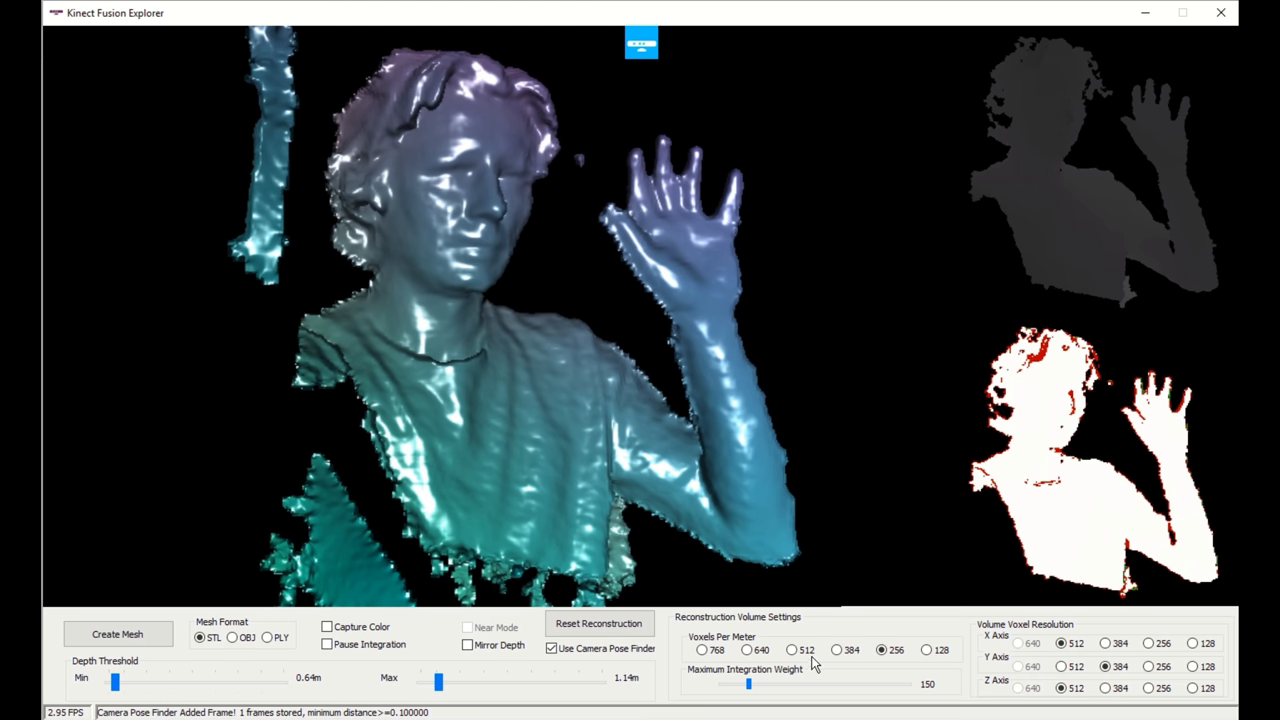
left_click(746, 650)
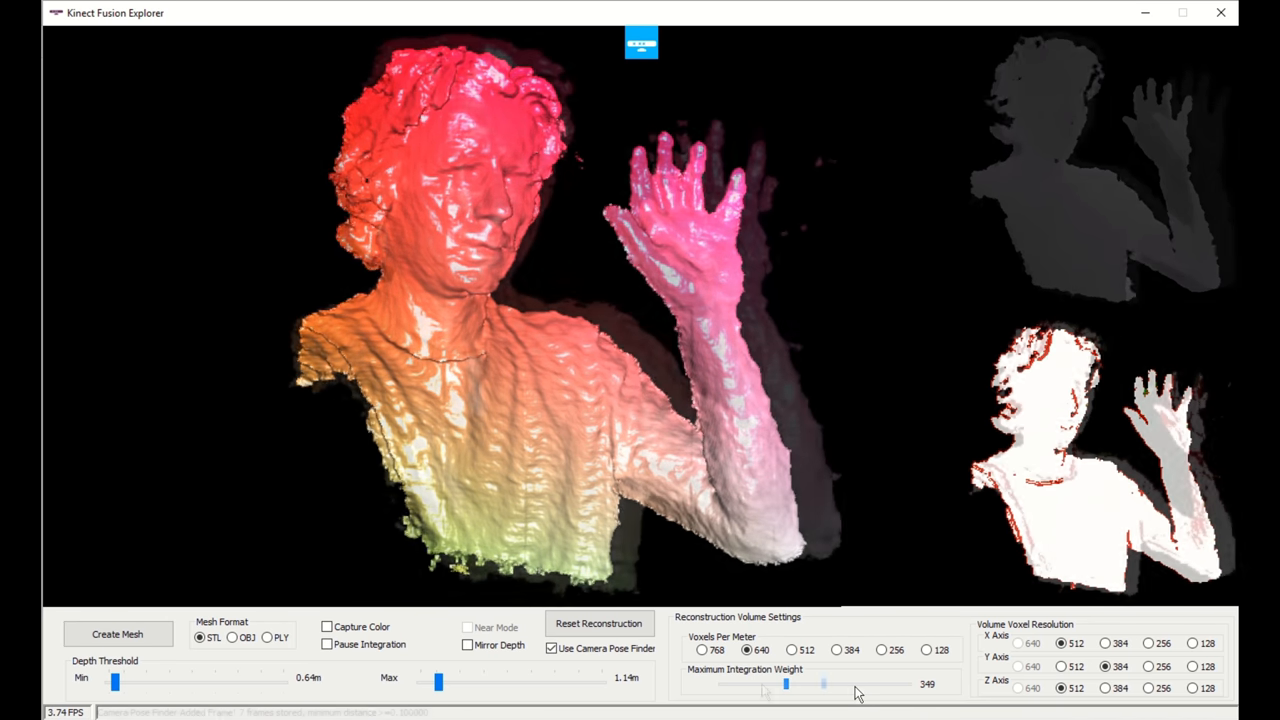
left_click(327, 627)
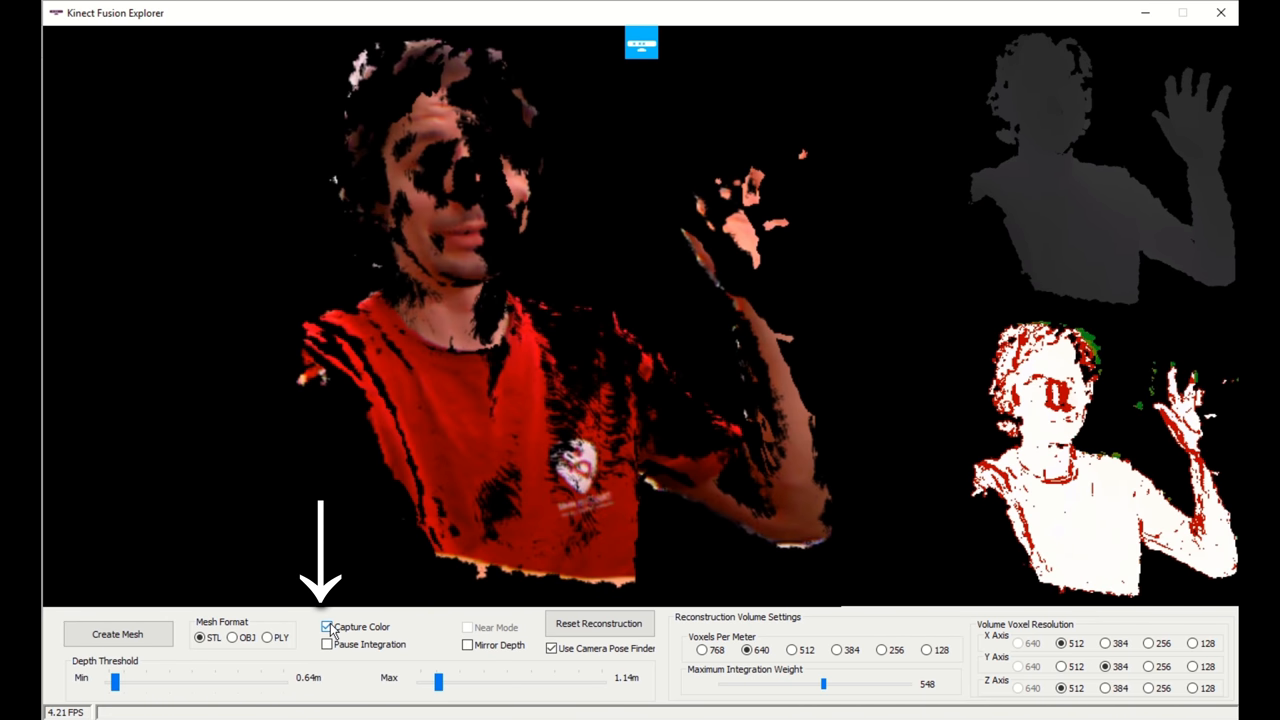
left_click(598, 623)
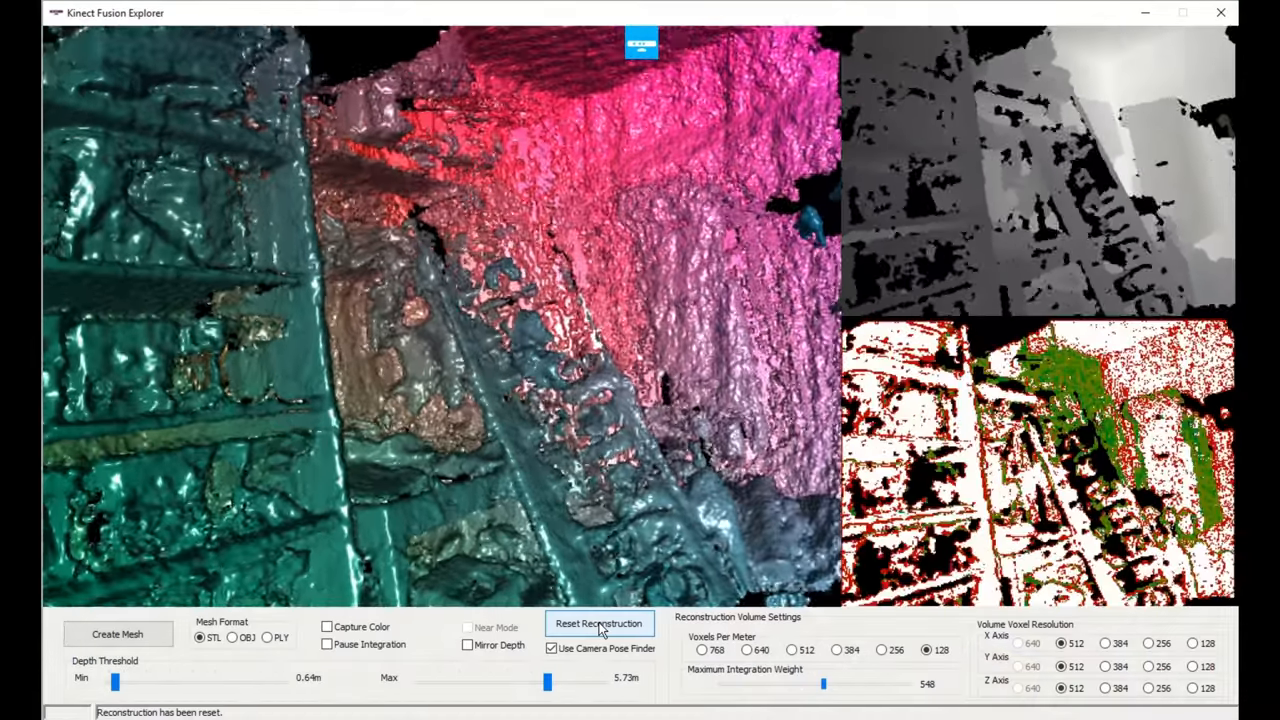
Reset the Kinect Fusion reconstruction to start scanning over
left_click(598, 623)
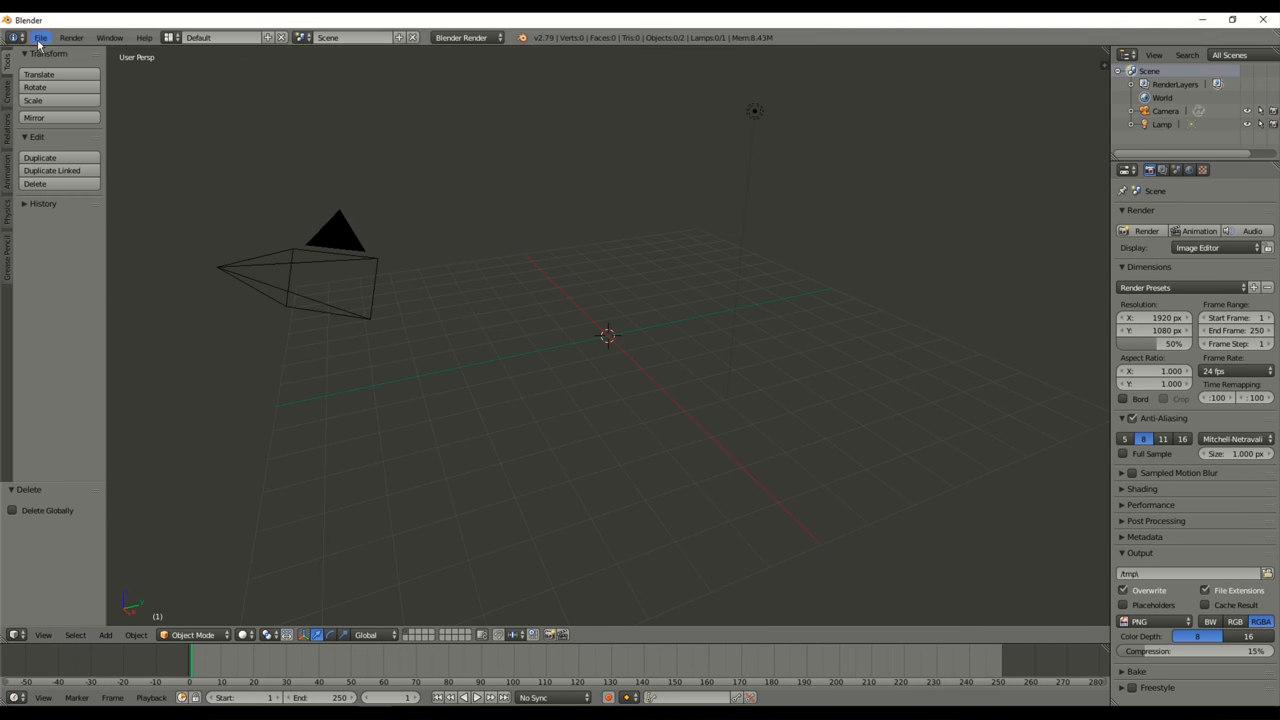
Import bust2.stl as an STL mesh and view the seated figure close and front-on
left_click(40, 37)
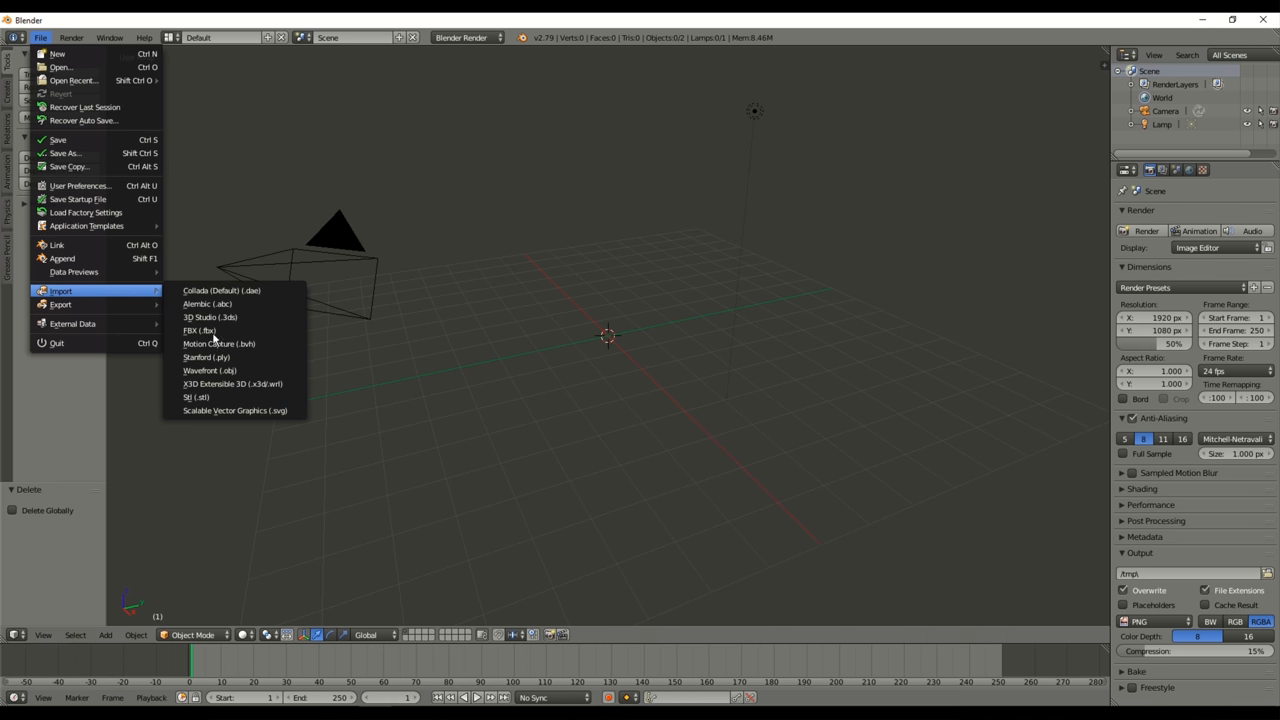
left_click(196, 397)
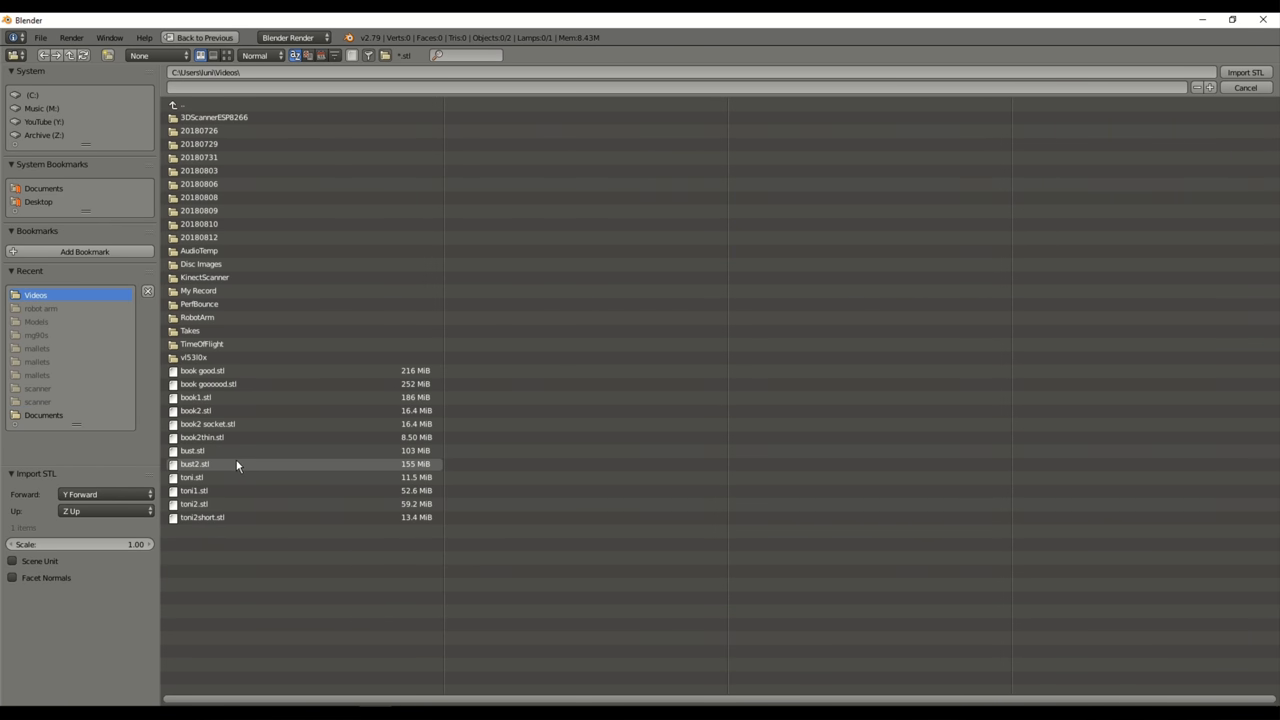
left_click(1245, 72)
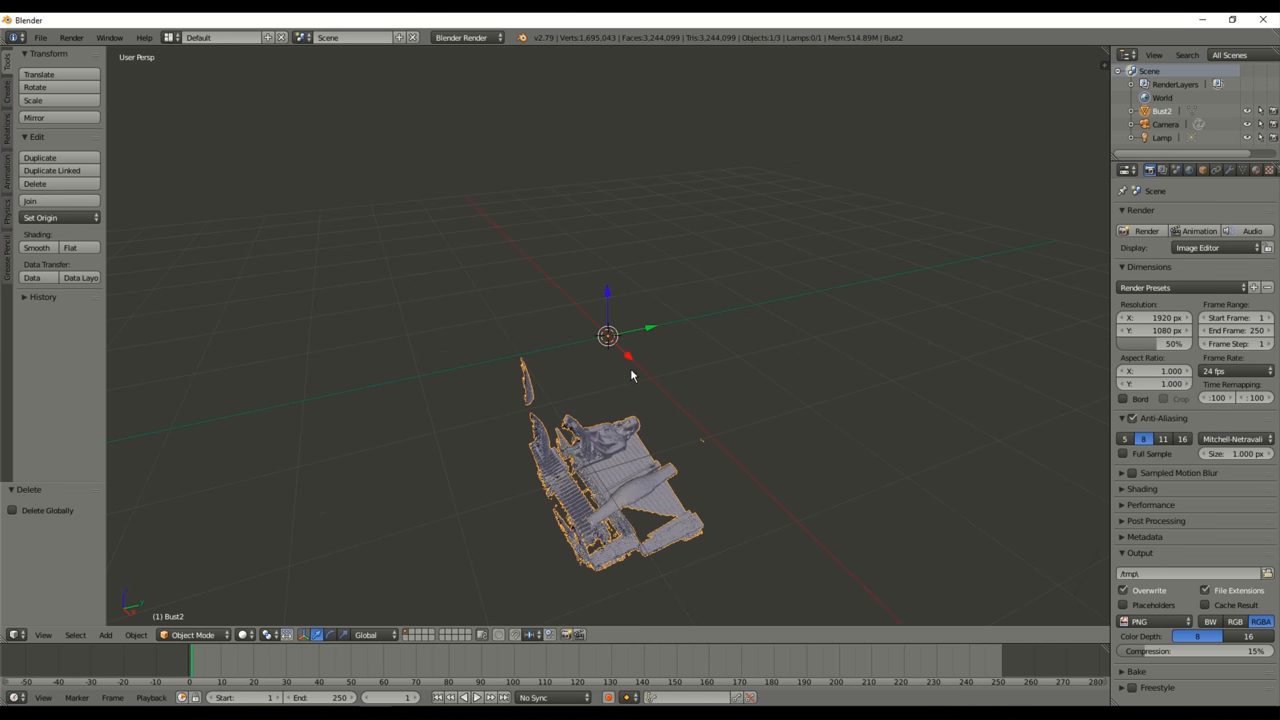
left_click_drag(631, 375, 693, 395)
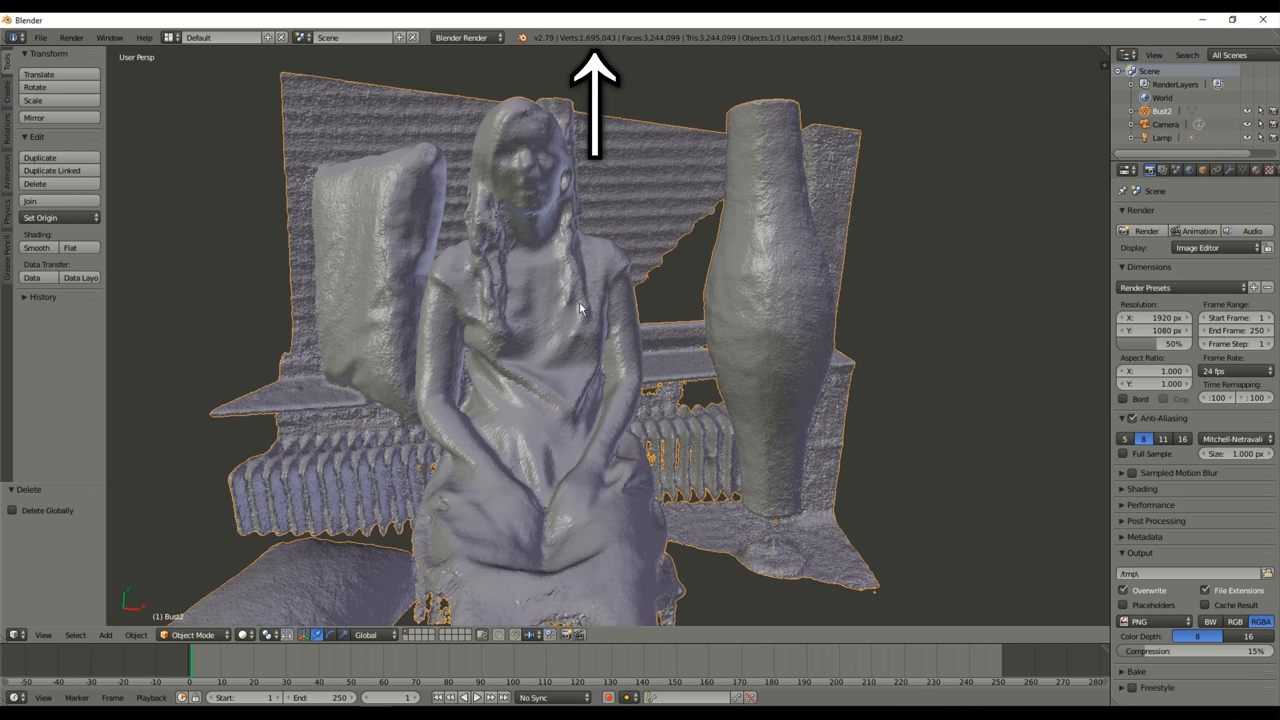
mouse_move(520, 110)
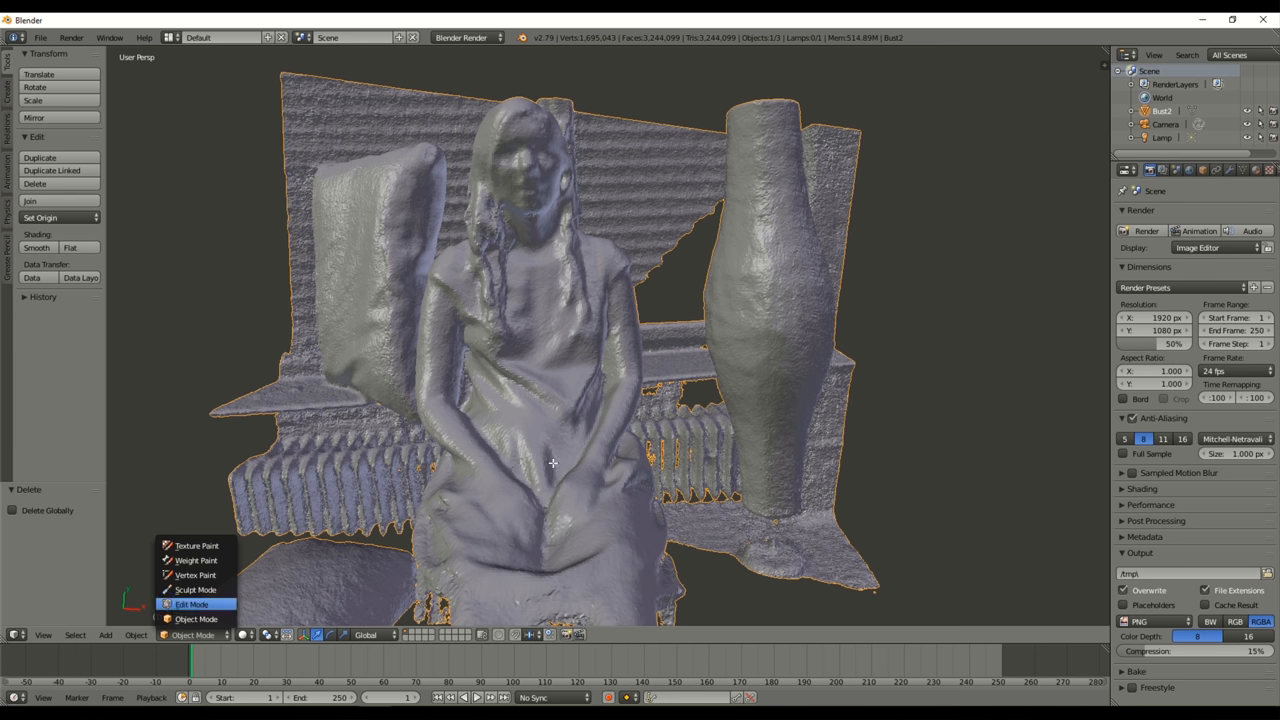
Delete the background vertices around the figure in Edit Mode, leaving about 202,000 vertices
left_click(191, 604)
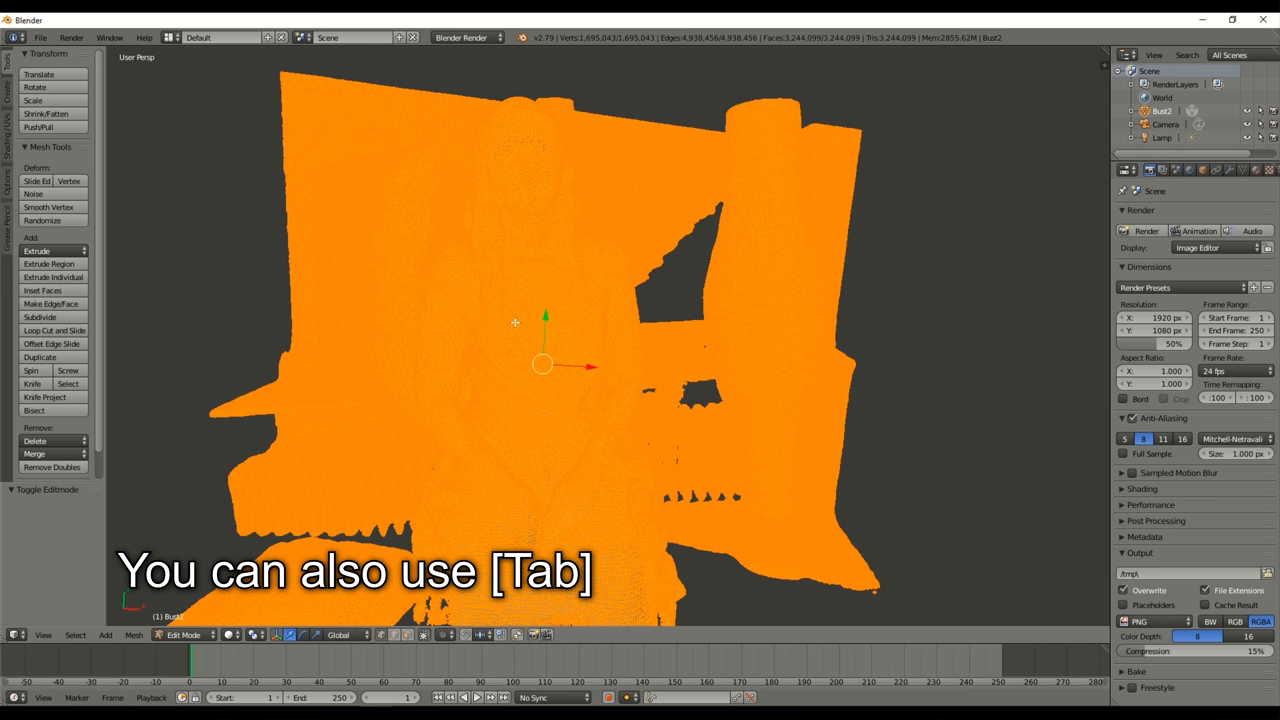
mouse_move(517, 137)
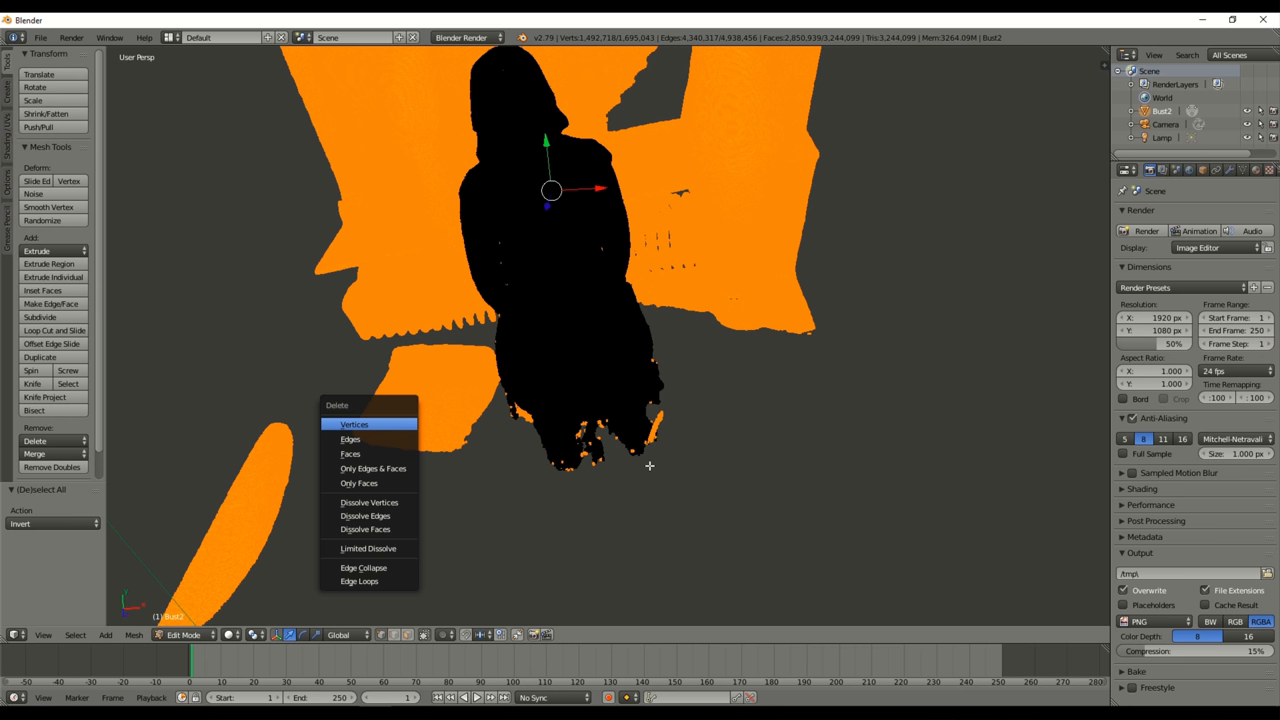
left_click(354, 424)
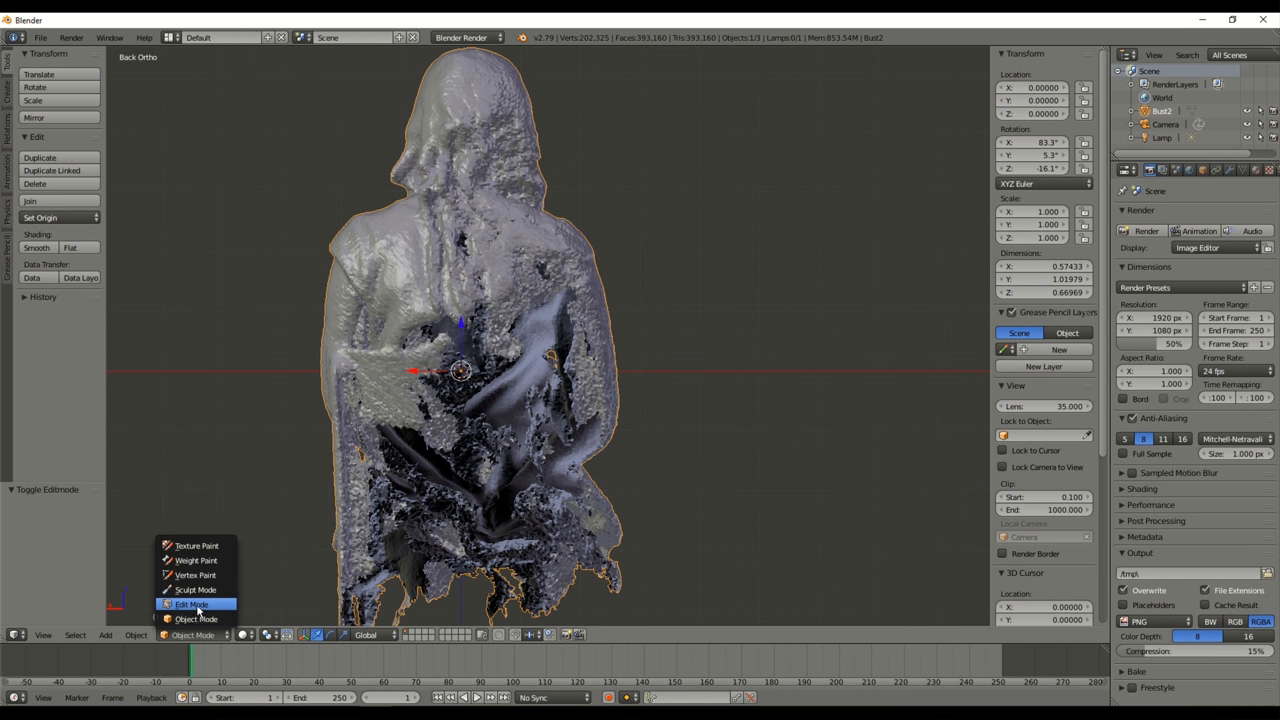
Box-select and delete the lower-body vertices, leaving a head-and-shoulders bust
left_click(191, 604)
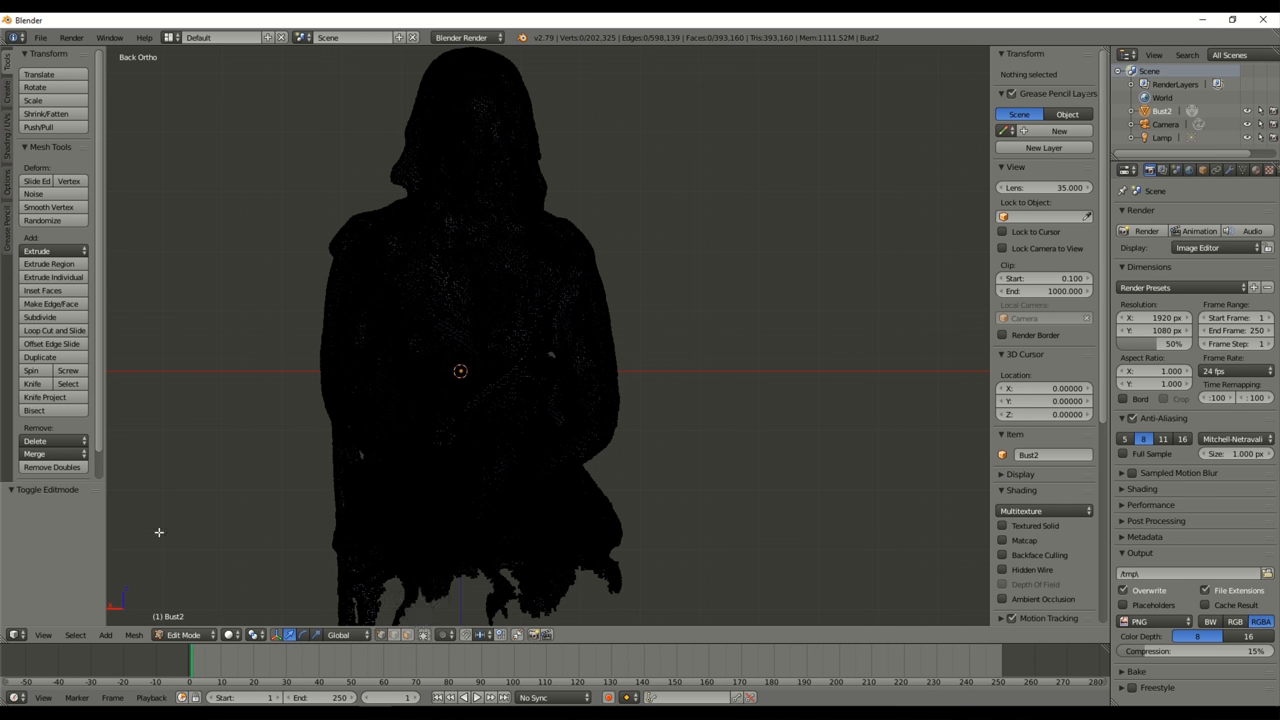
key("b")
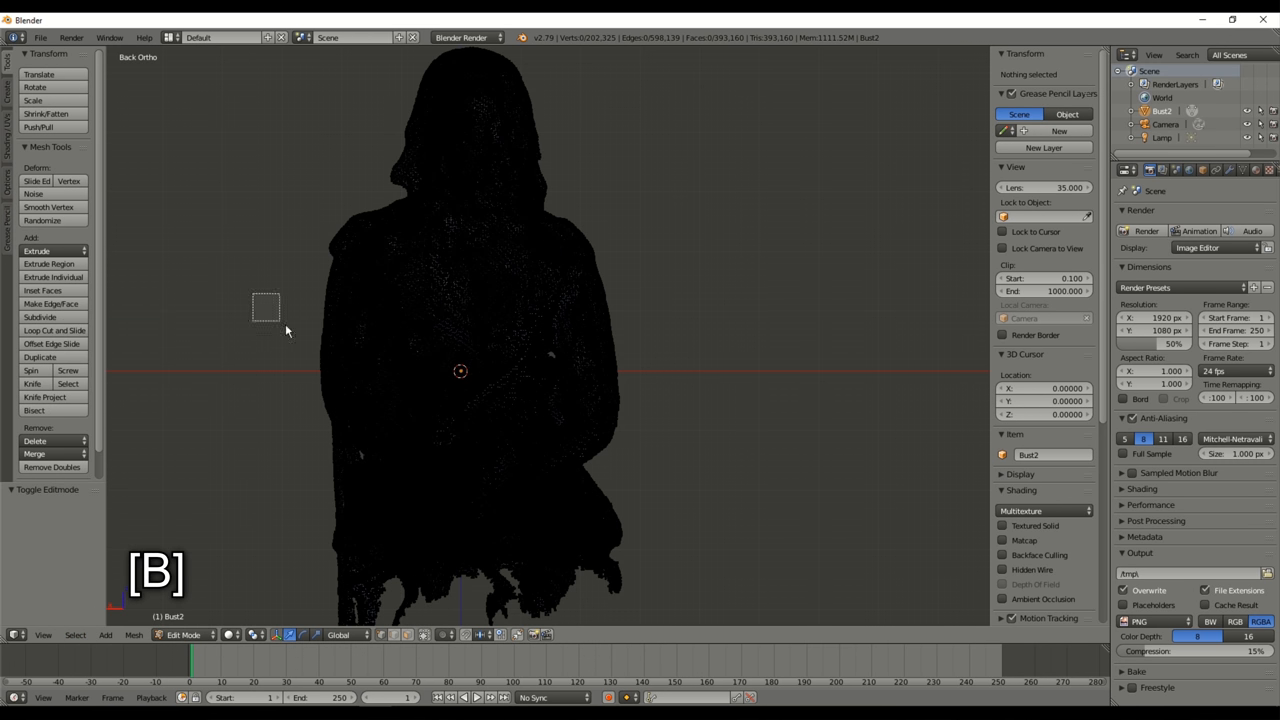
key("Delete")
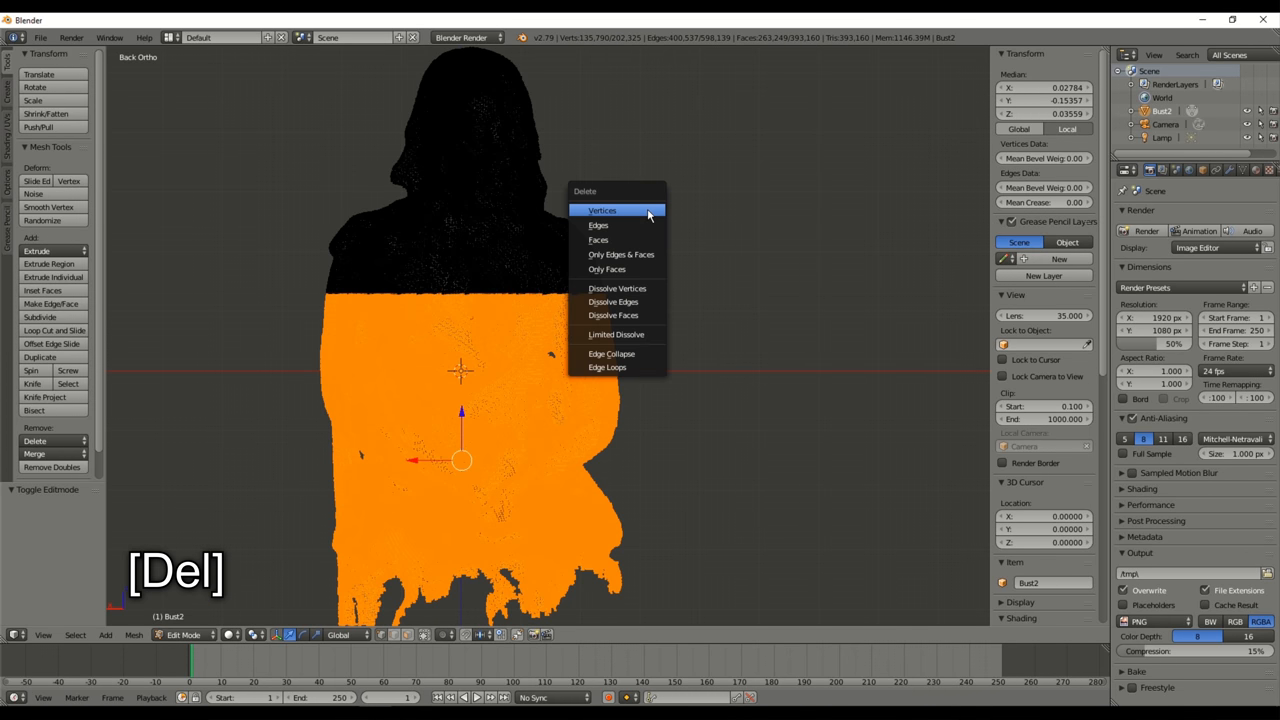
left_click(602, 210)
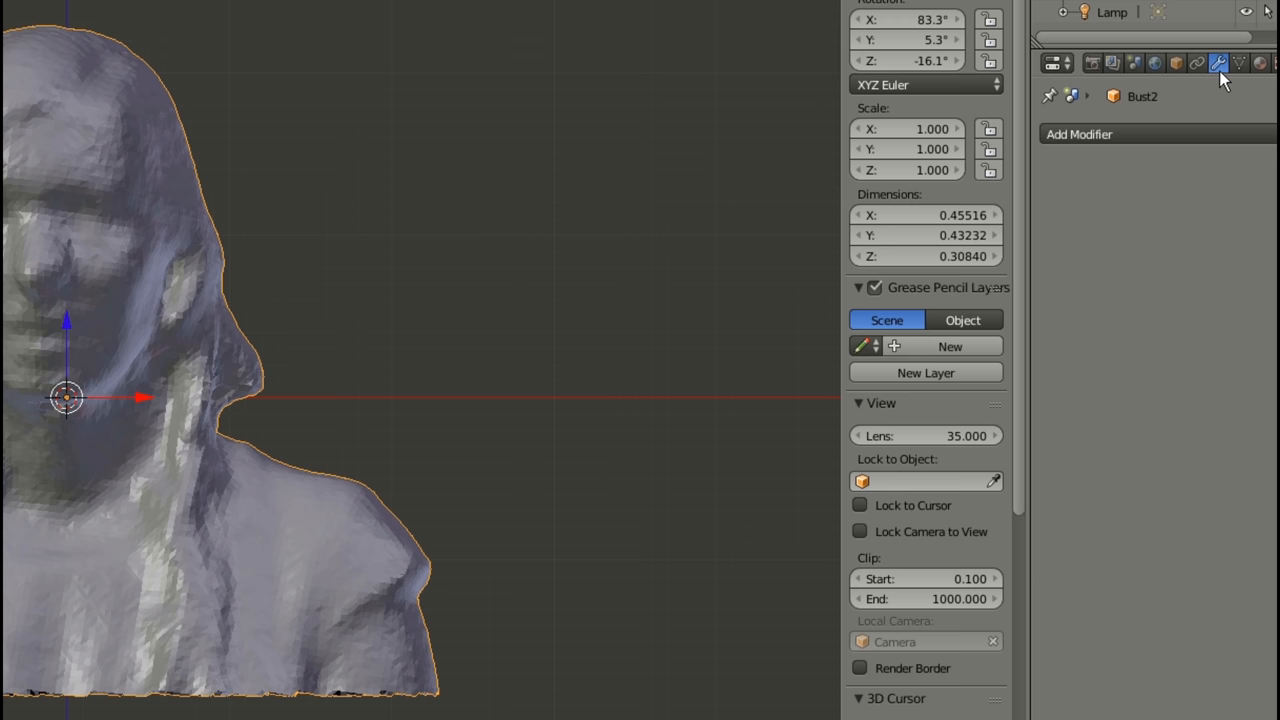
left_click(1079, 134)
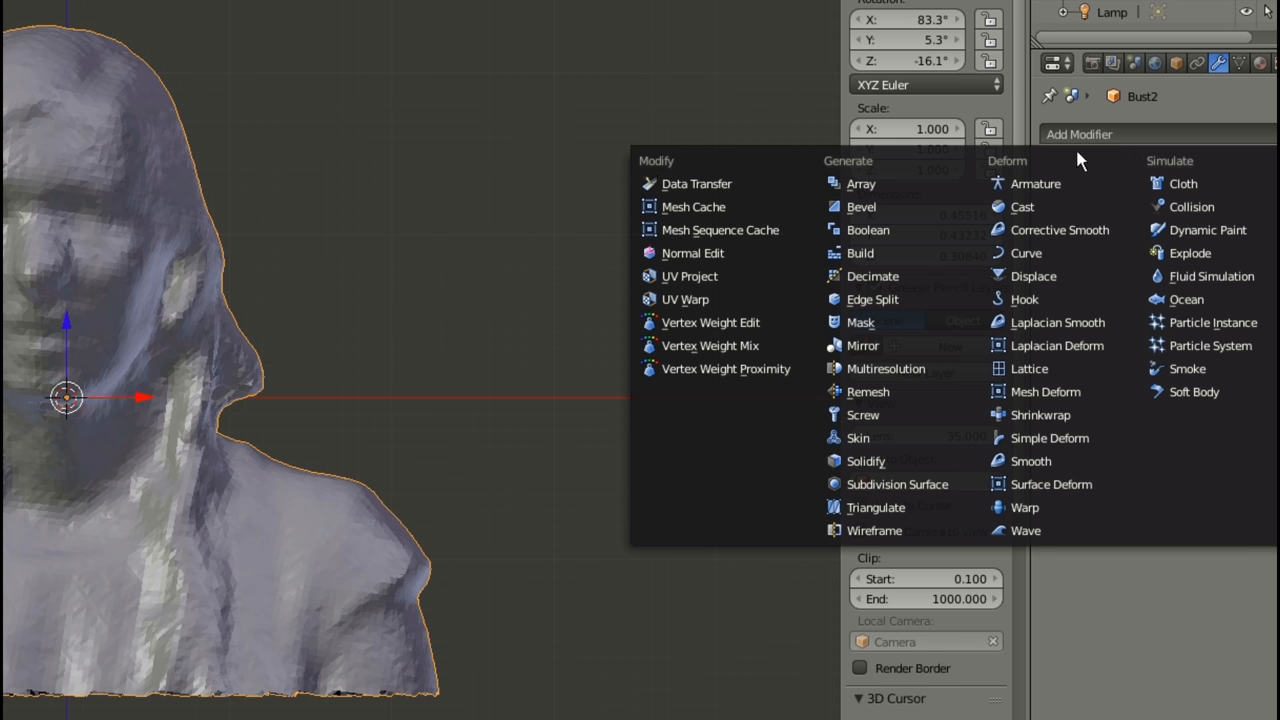
left_click(872, 276)
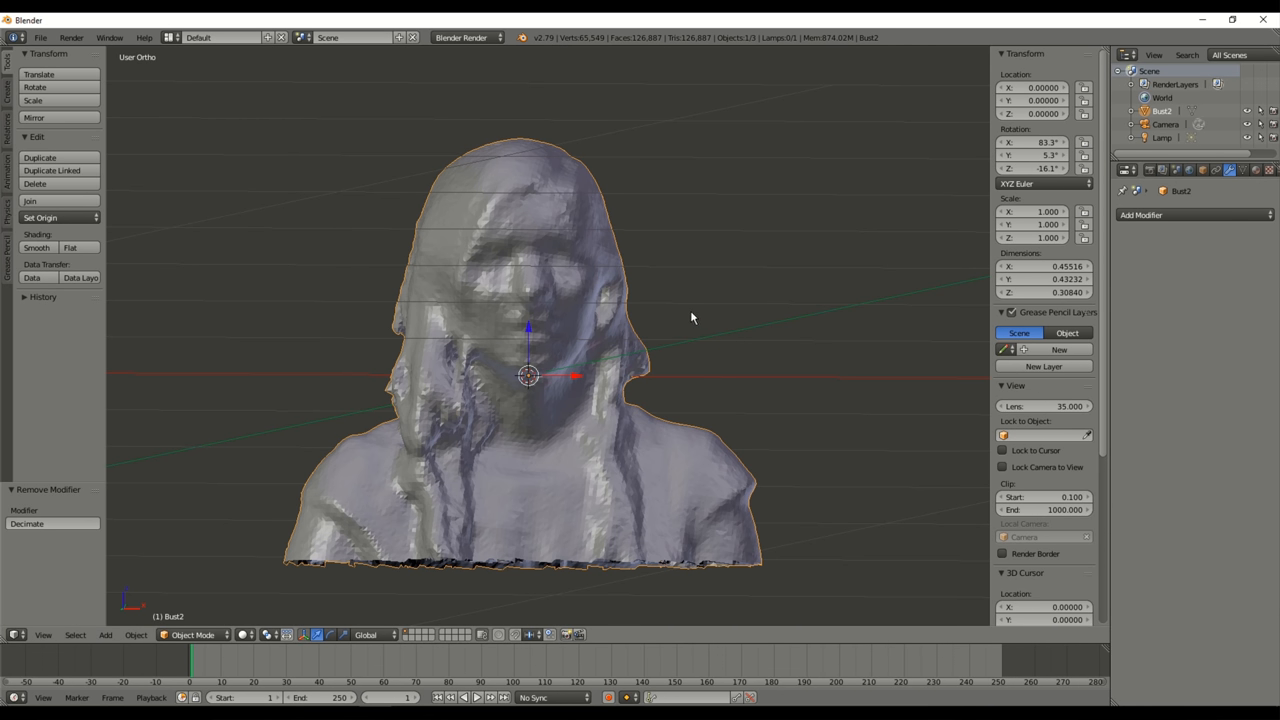
mouse_move(590, 78)
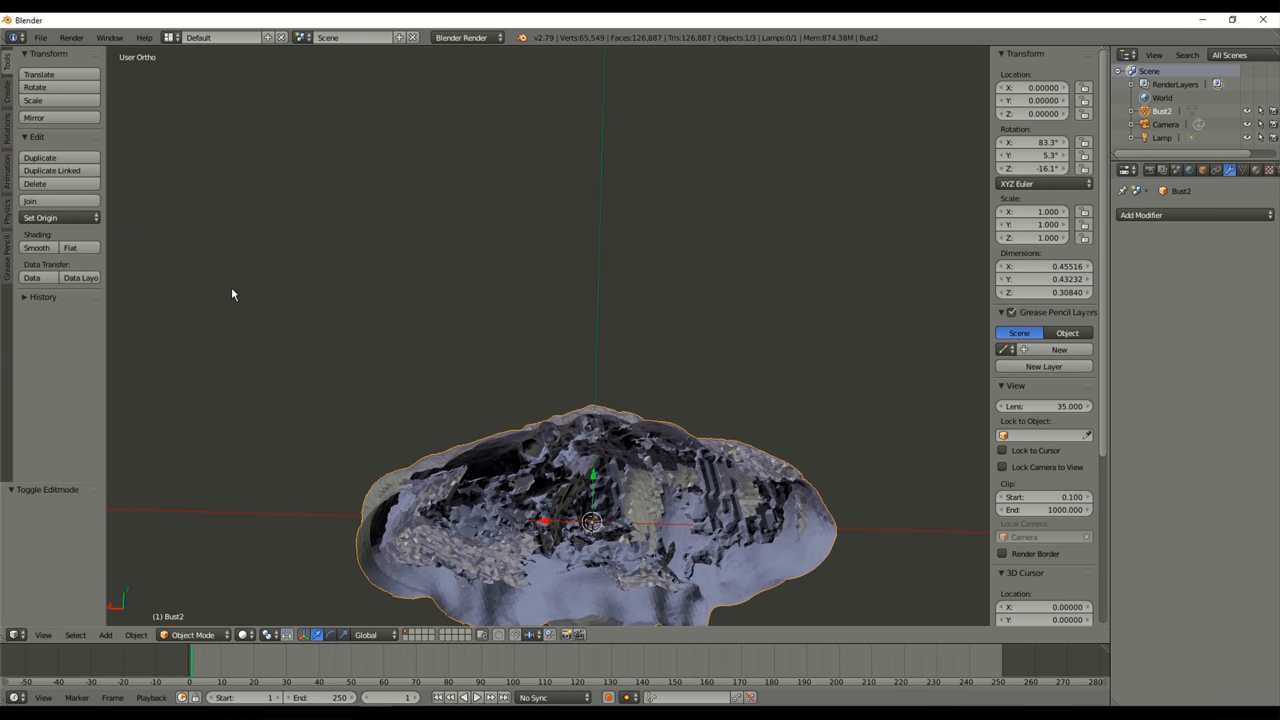
Orbit under the bust and select its linked outer shell from the Select menu
left_click_drag(590, 520, 560, 390)
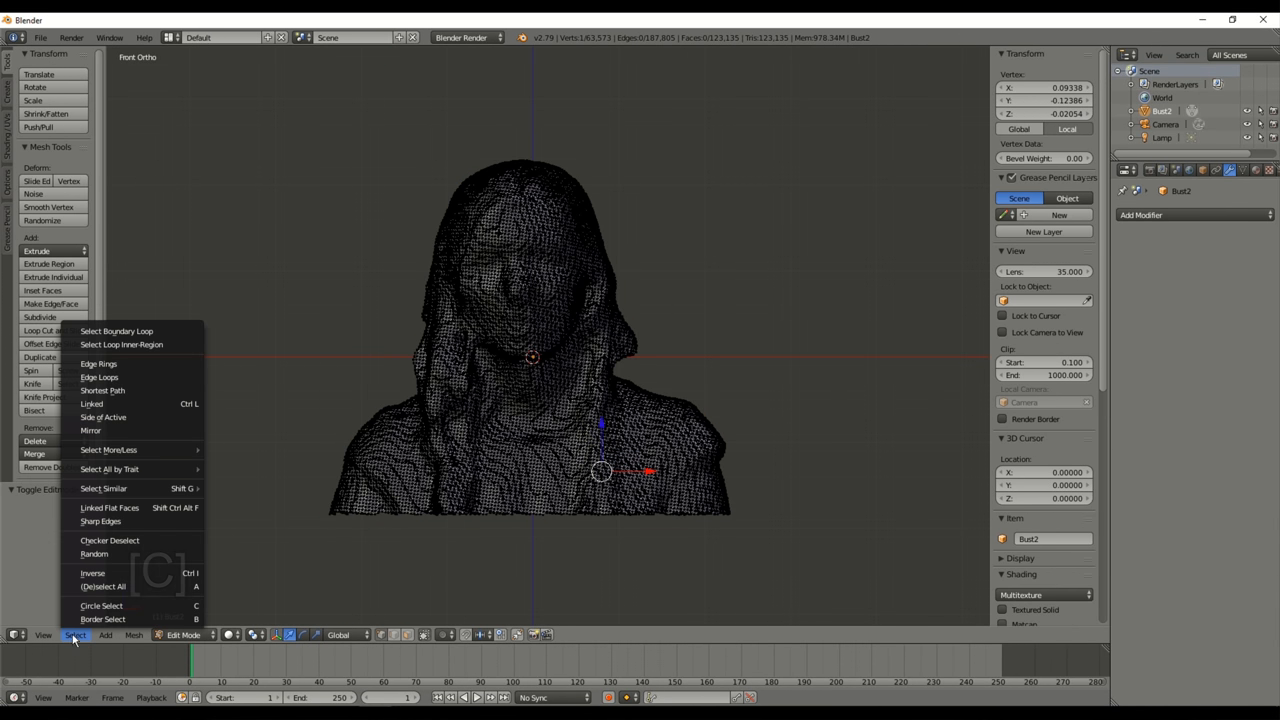
left_click(91, 404)
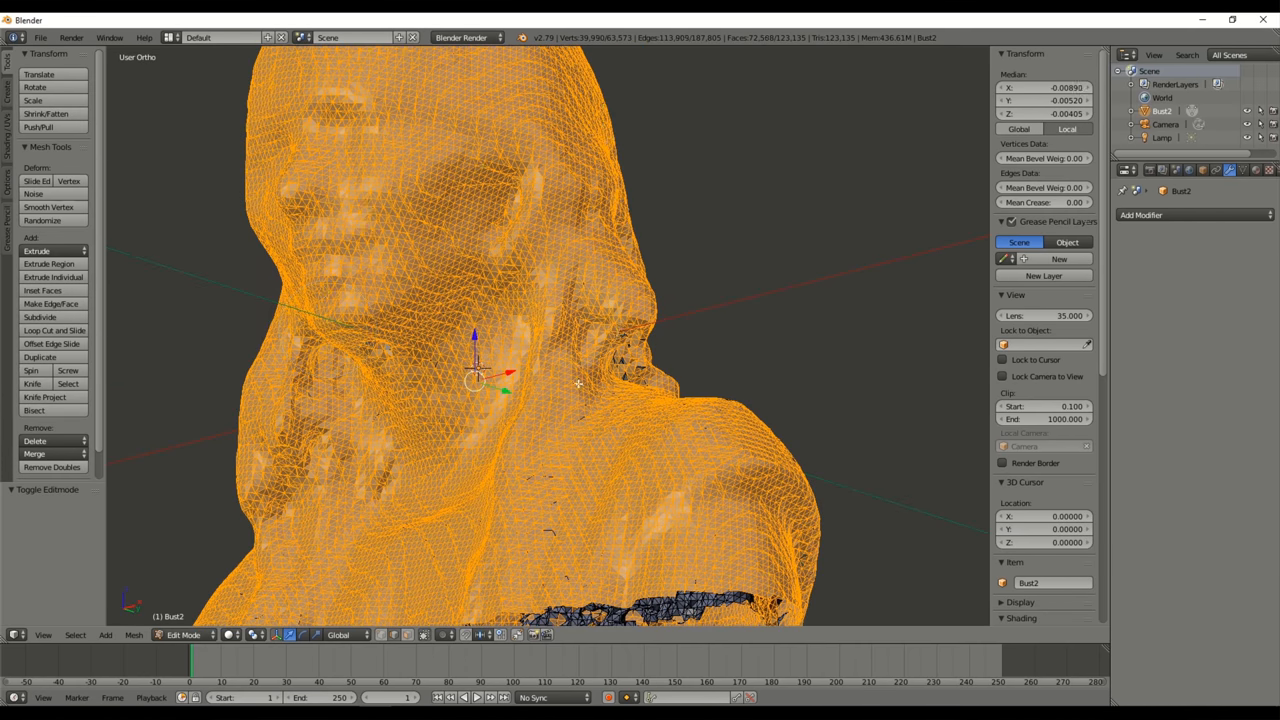
left_click_drag(475, 380, 525, 395)
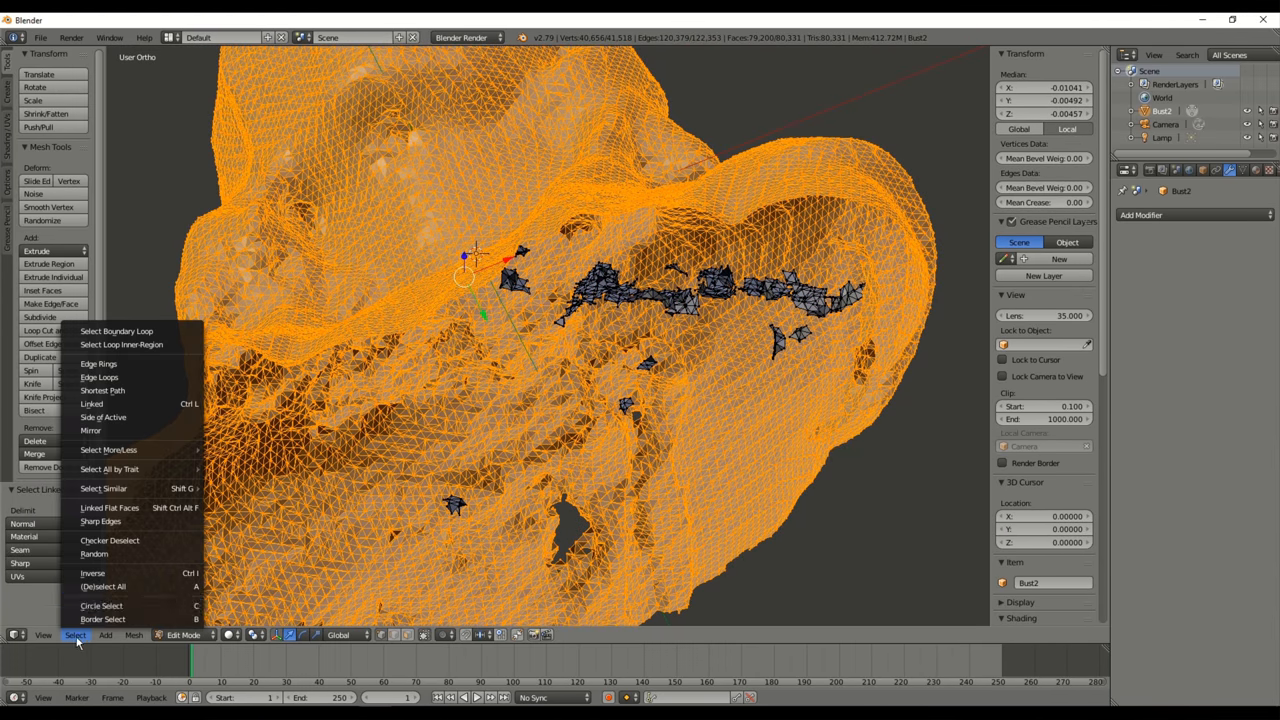
Fill the hole in the bust with a new face and triangulate it
left_click(103, 586)
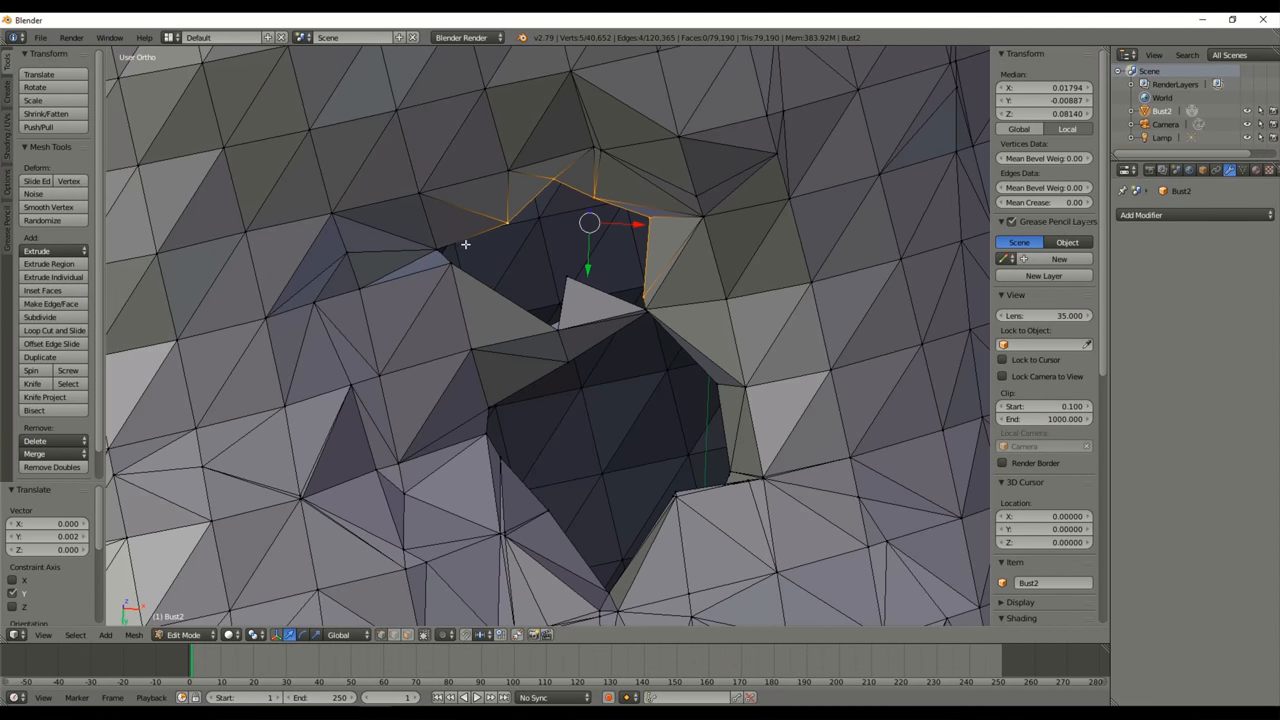
key("f")
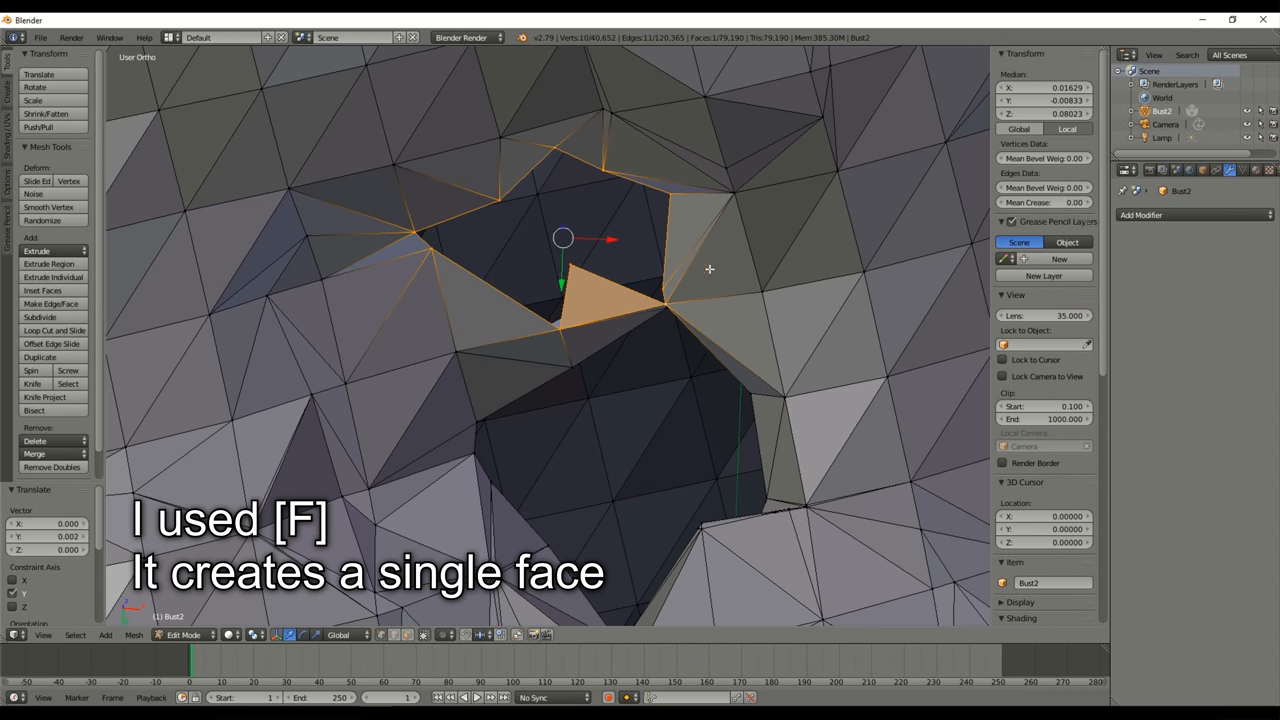
key("f")
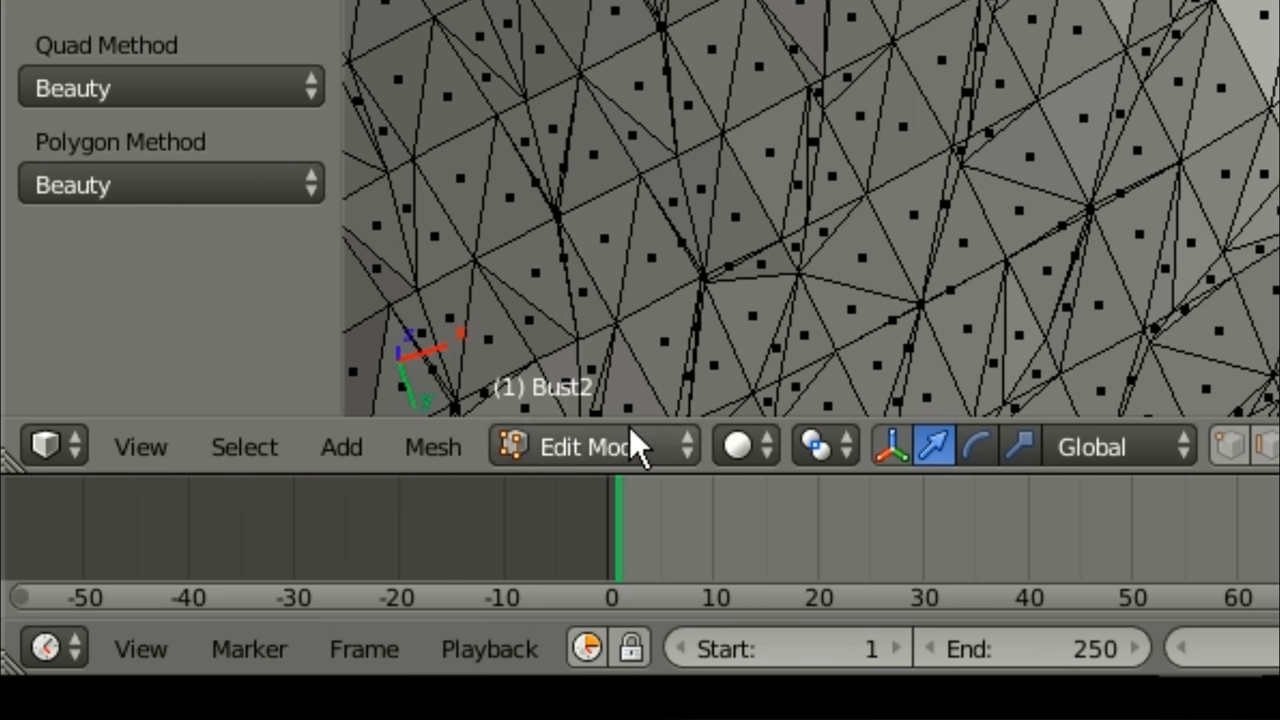
Switch to Sculpt Mode, then delete the selected stray sliver edges
left_click(590, 446)
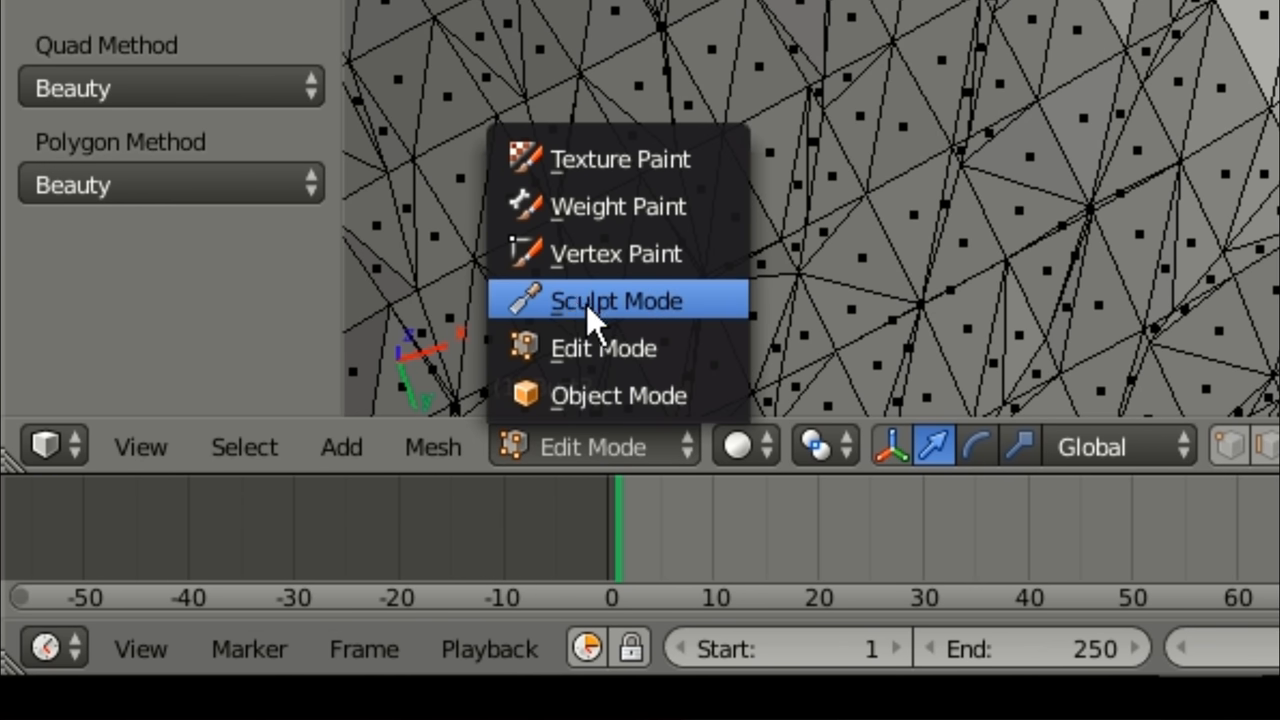
left_click(617, 300)
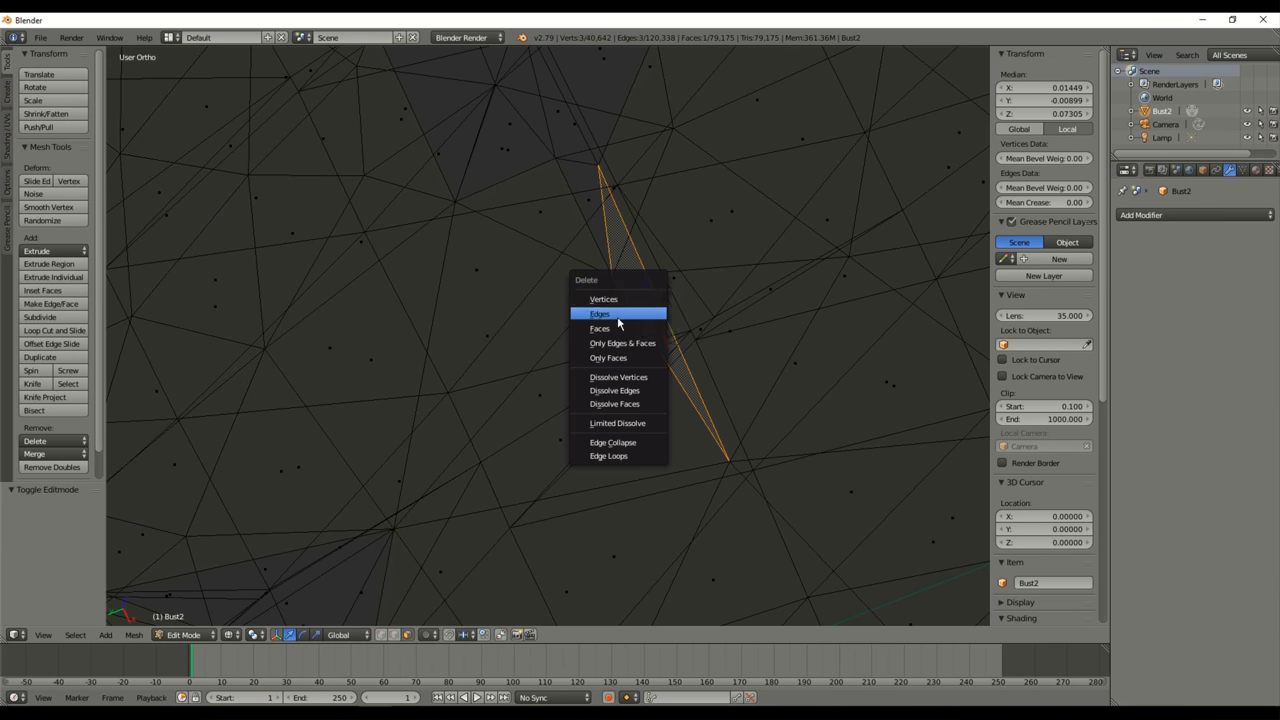
left_click(599, 328)
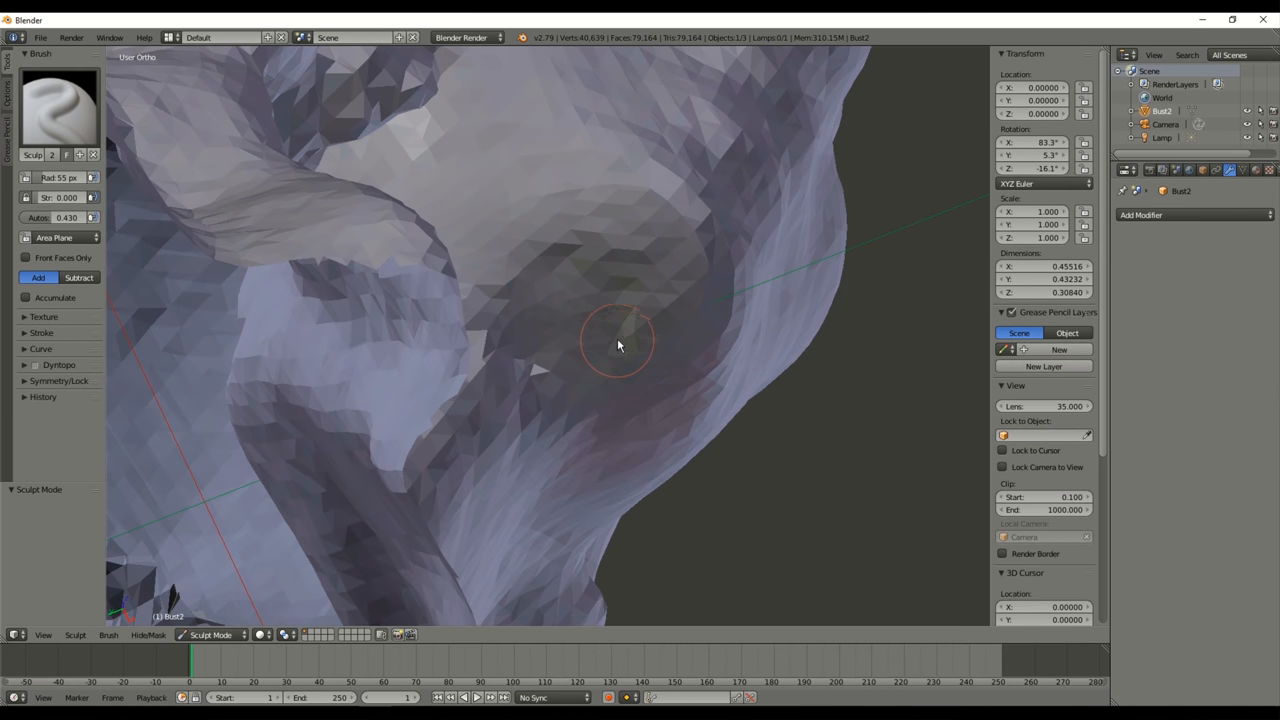
key("Tab")
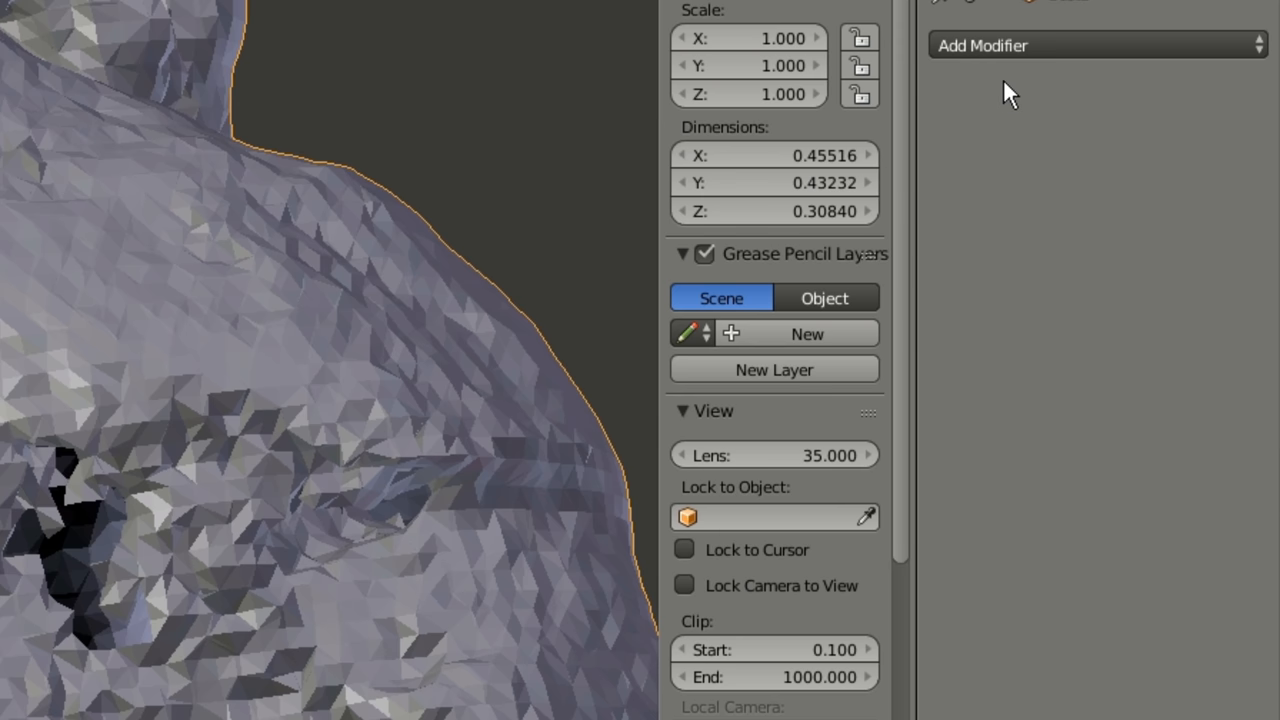
Add a Remesh modifier to the bust with Octree Depth 8 and Smooth mode
left_click(1095, 45)
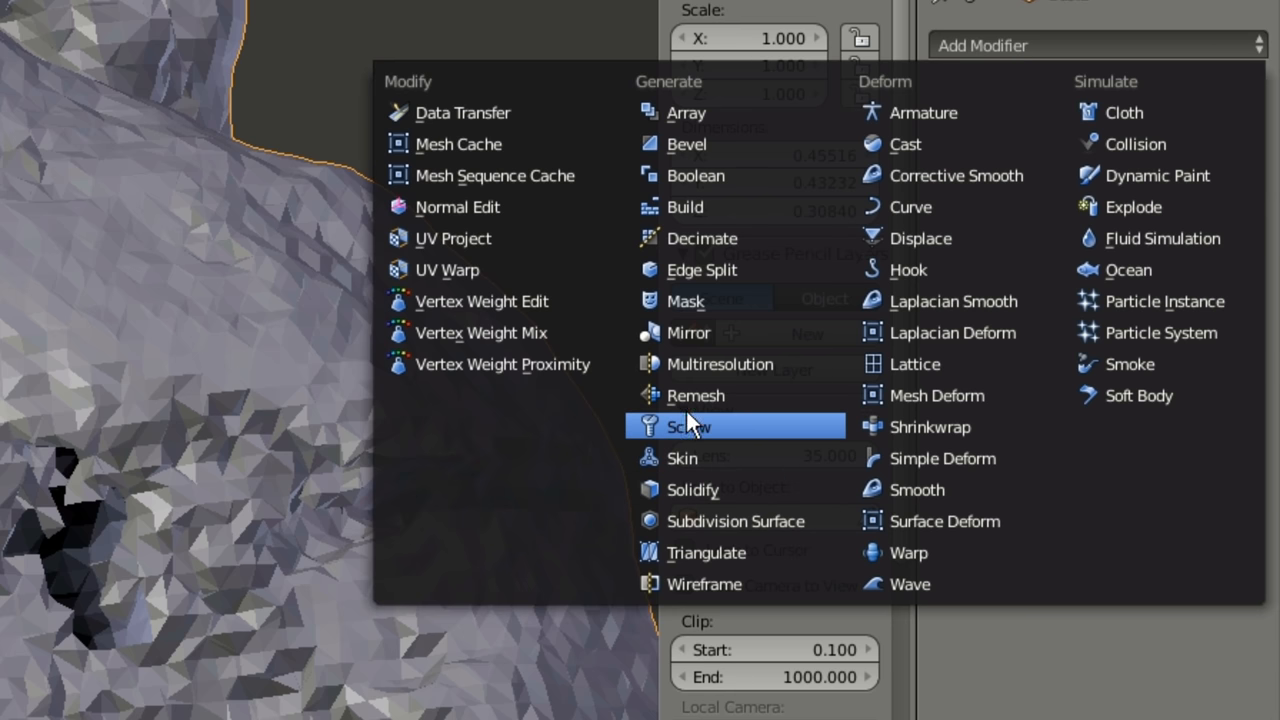
left_click(695, 395)
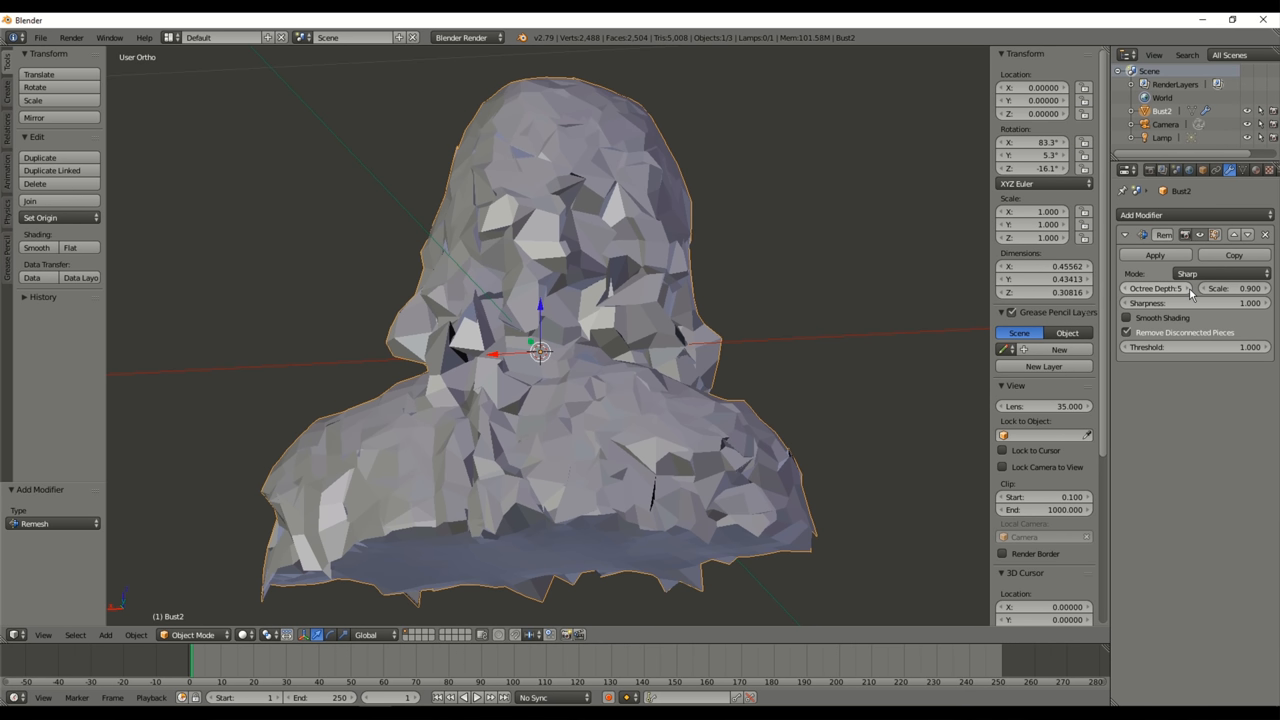
left_click(1156, 288)
type("8")
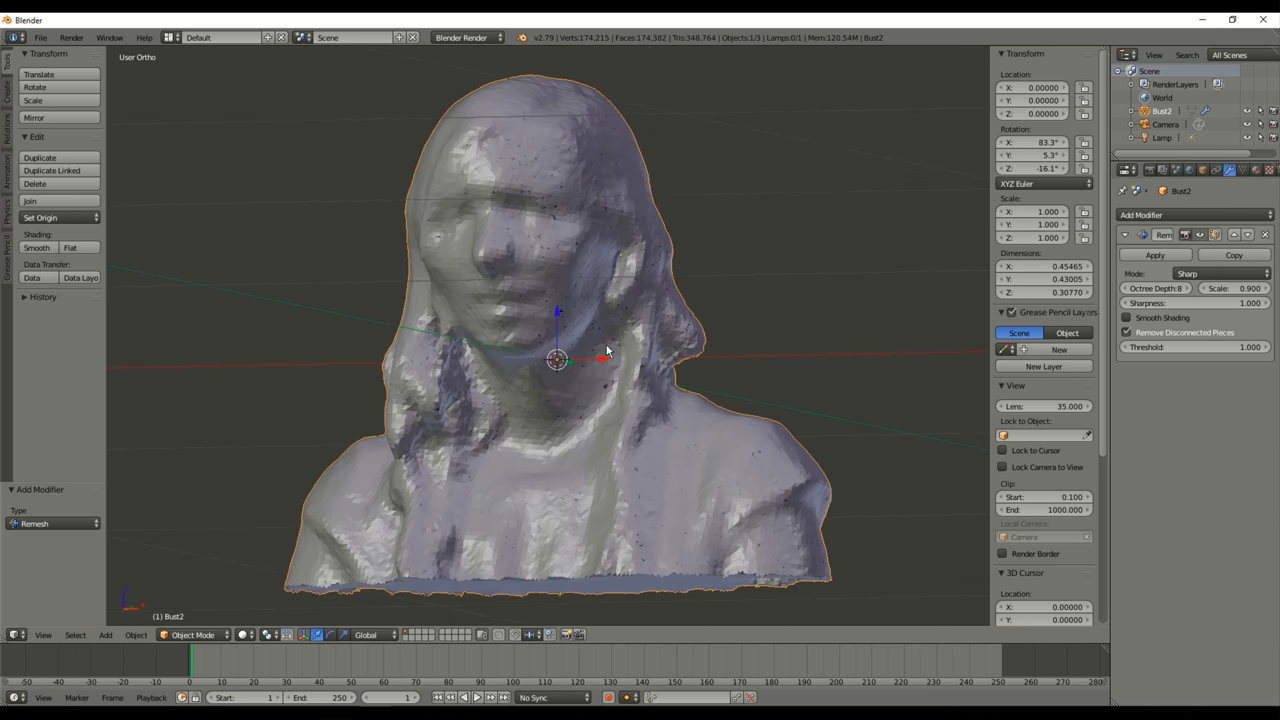
left_click(1217, 273)
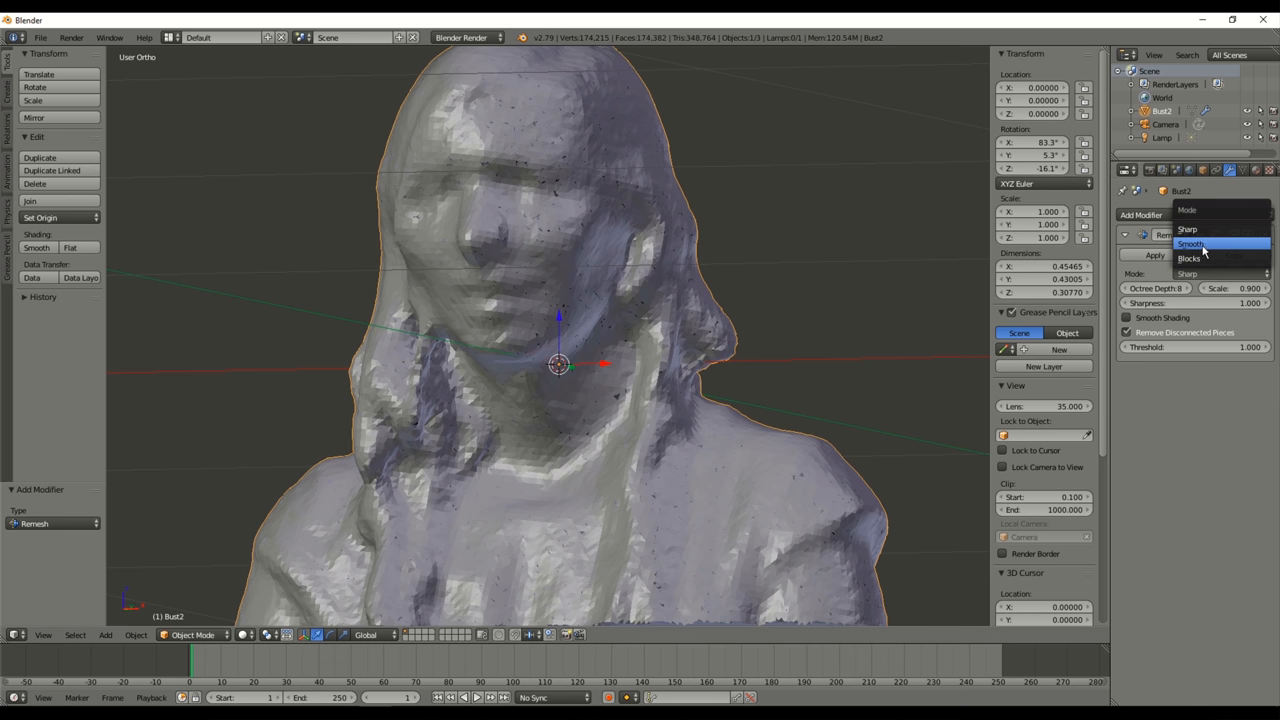
left_click(1191, 243)
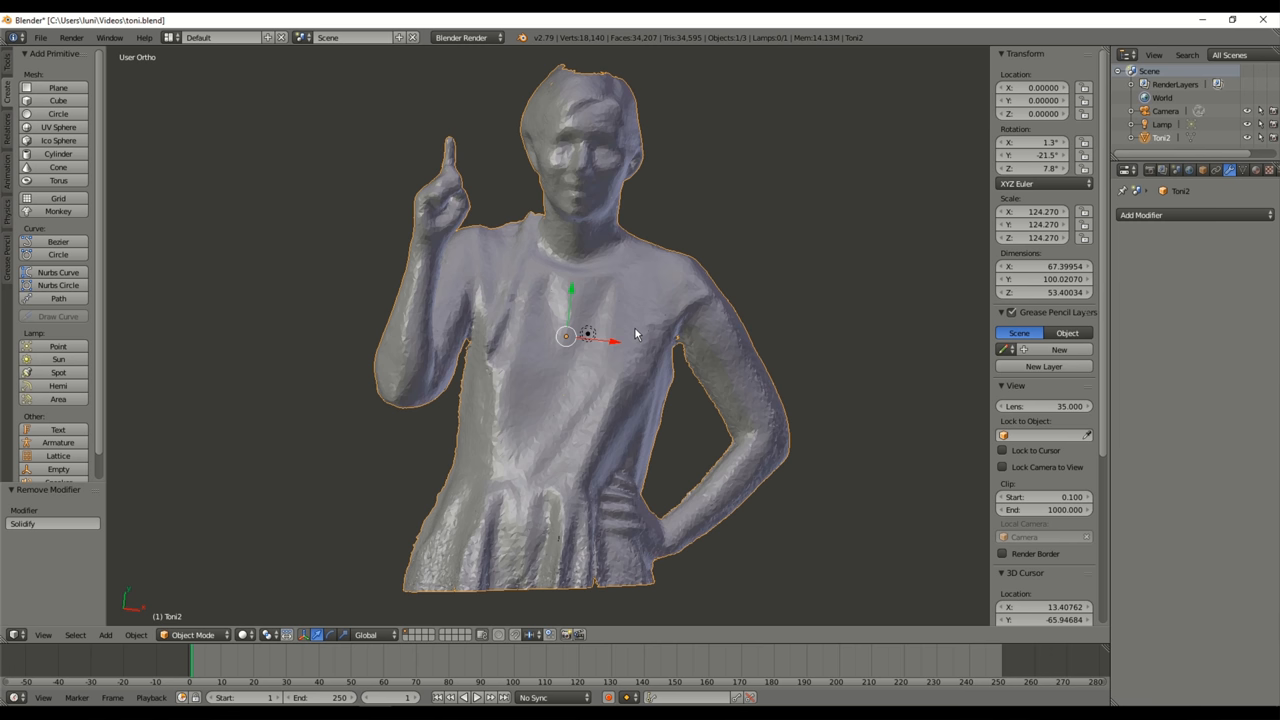
Add a Solidify modifier with Fill Rim to the hollow Toni2 scan, checking its underside
left_click_drag(635, 335, 660, 435)
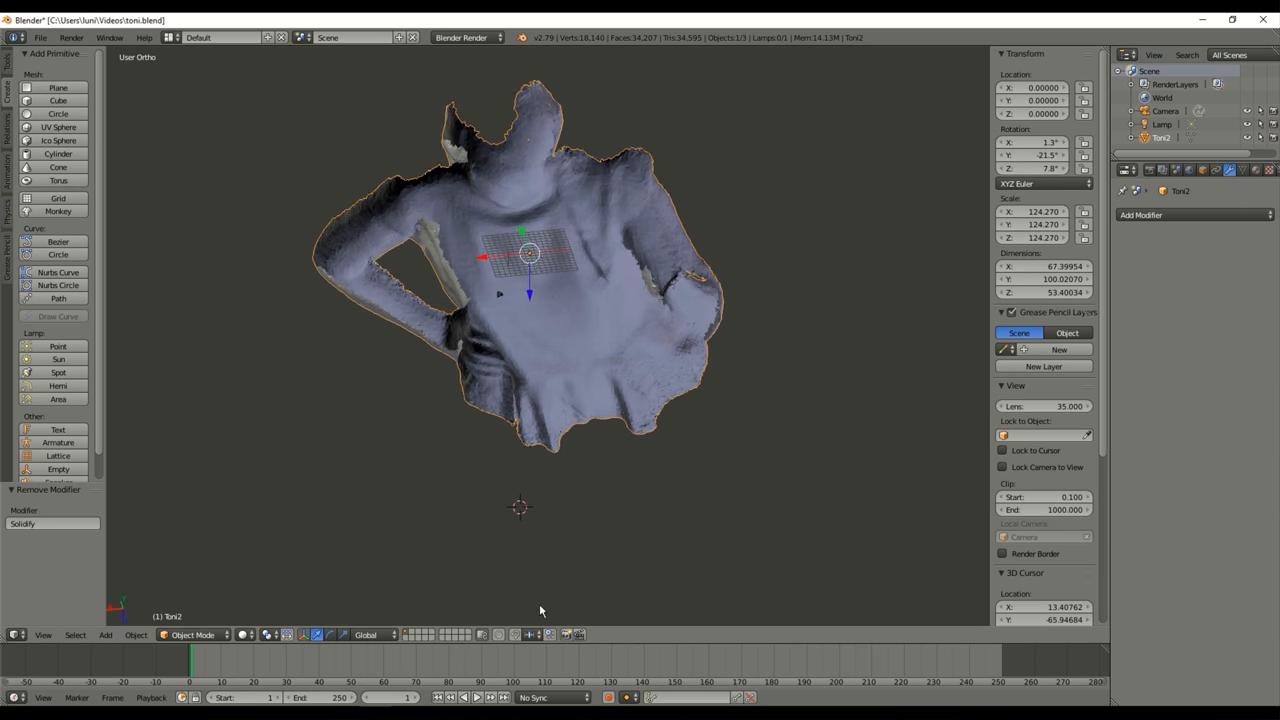
left_click(1142, 214)
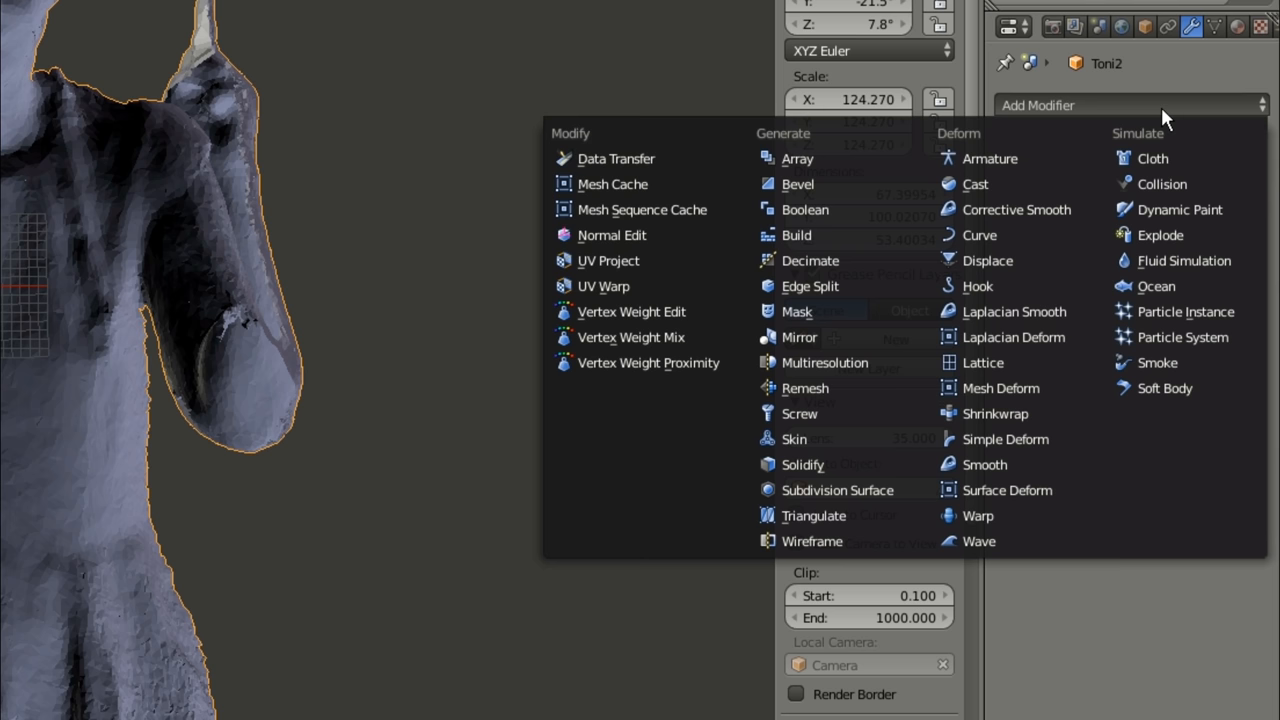
left_click(802, 464)
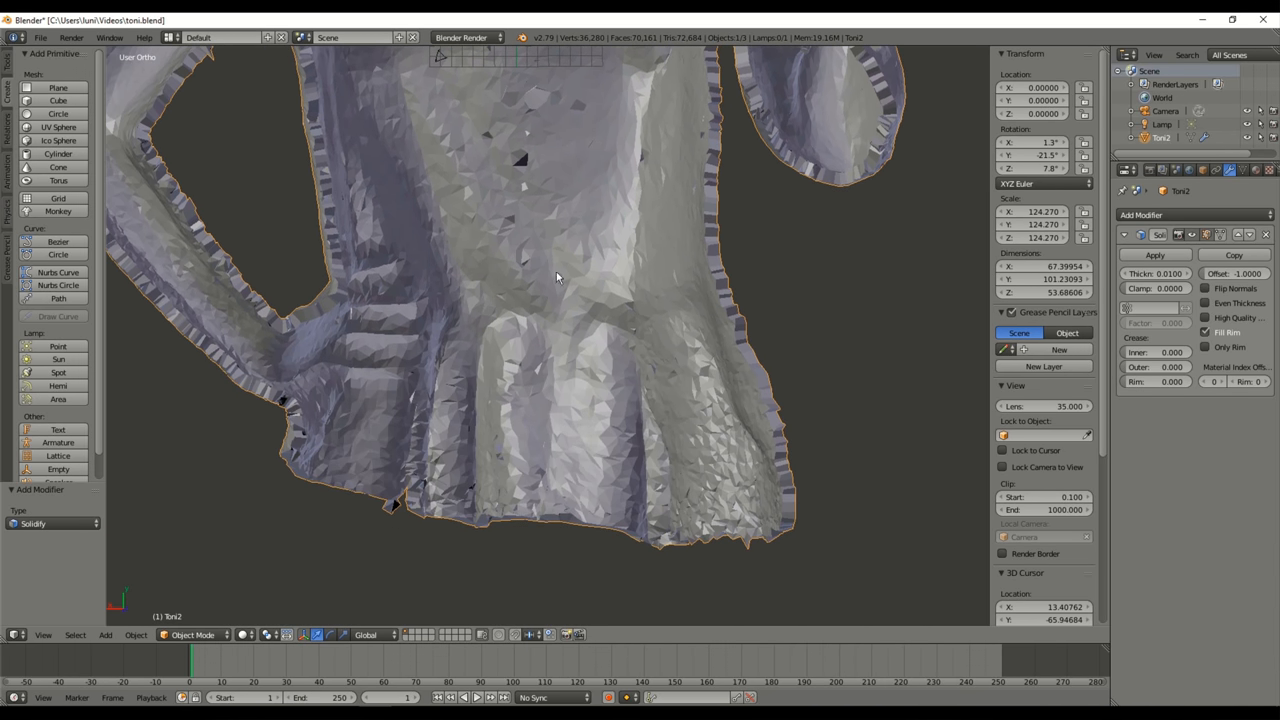
left_click_drag(557, 277, 680, 233)
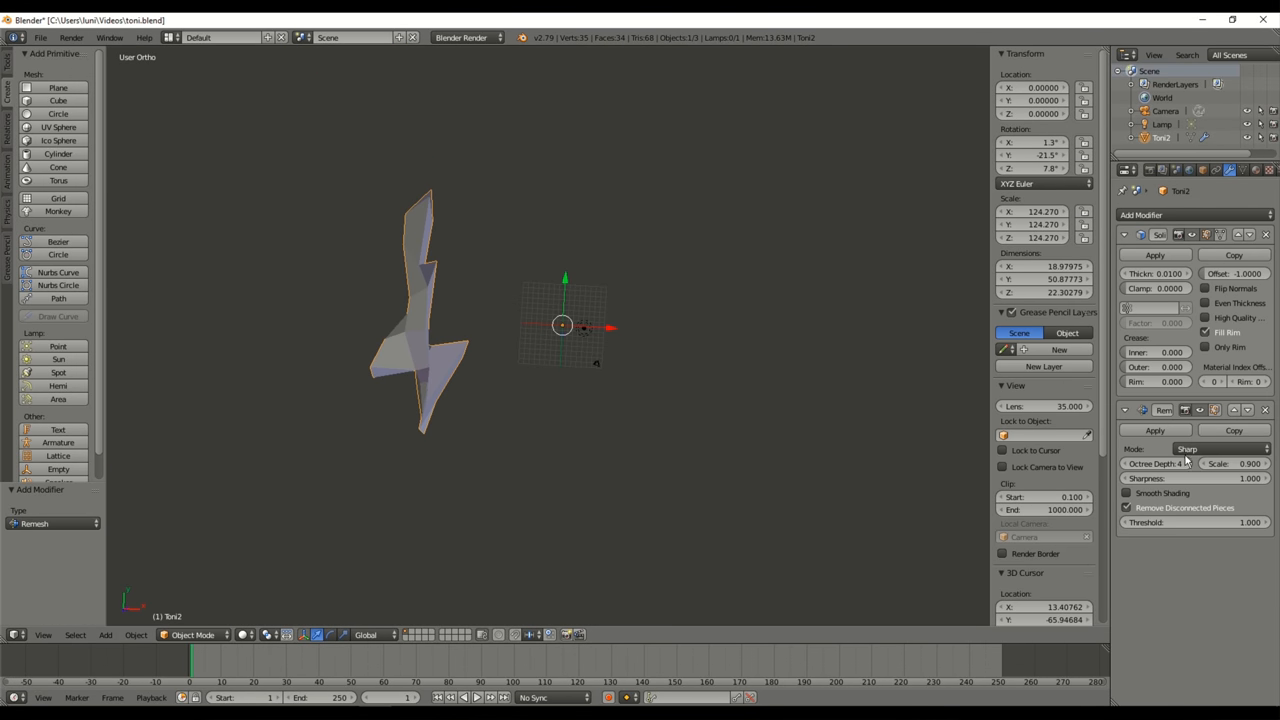
Adjust the Remesh modifier's Mode and view the reclining reader scan with Solidify and Remesh
left_click(1190, 448)
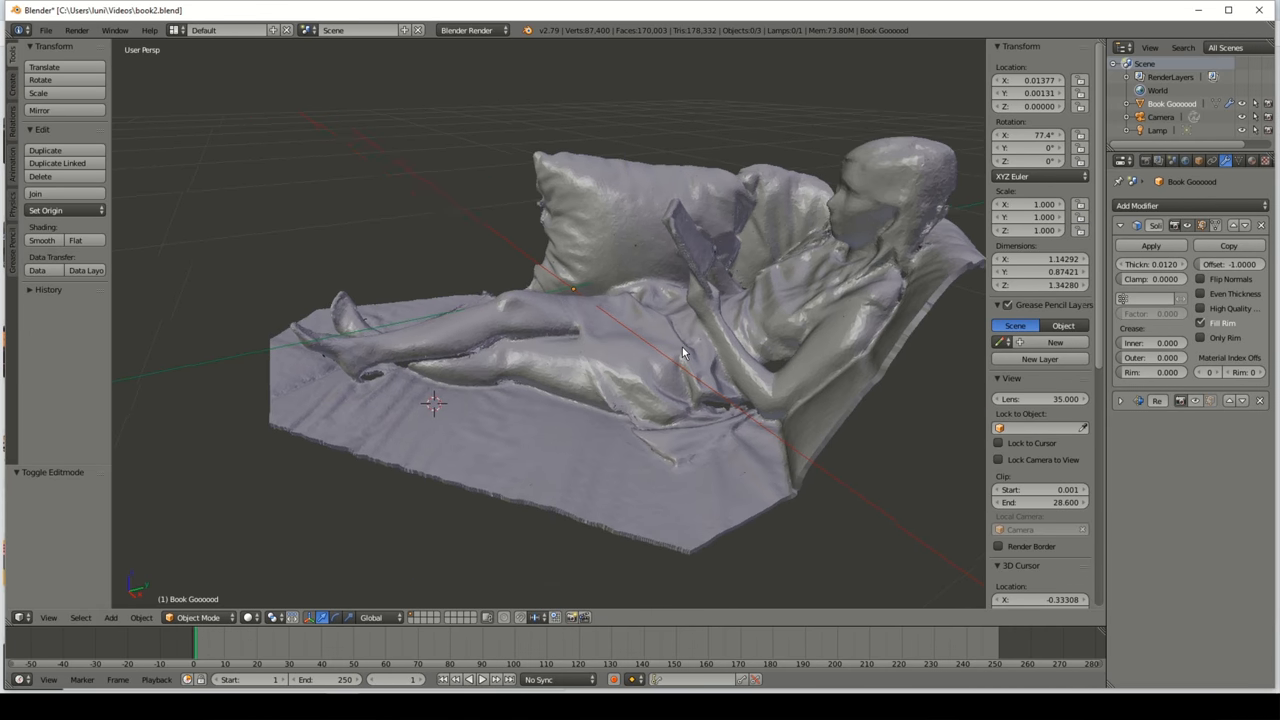
left_click_drag(685, 353, 690, 258)
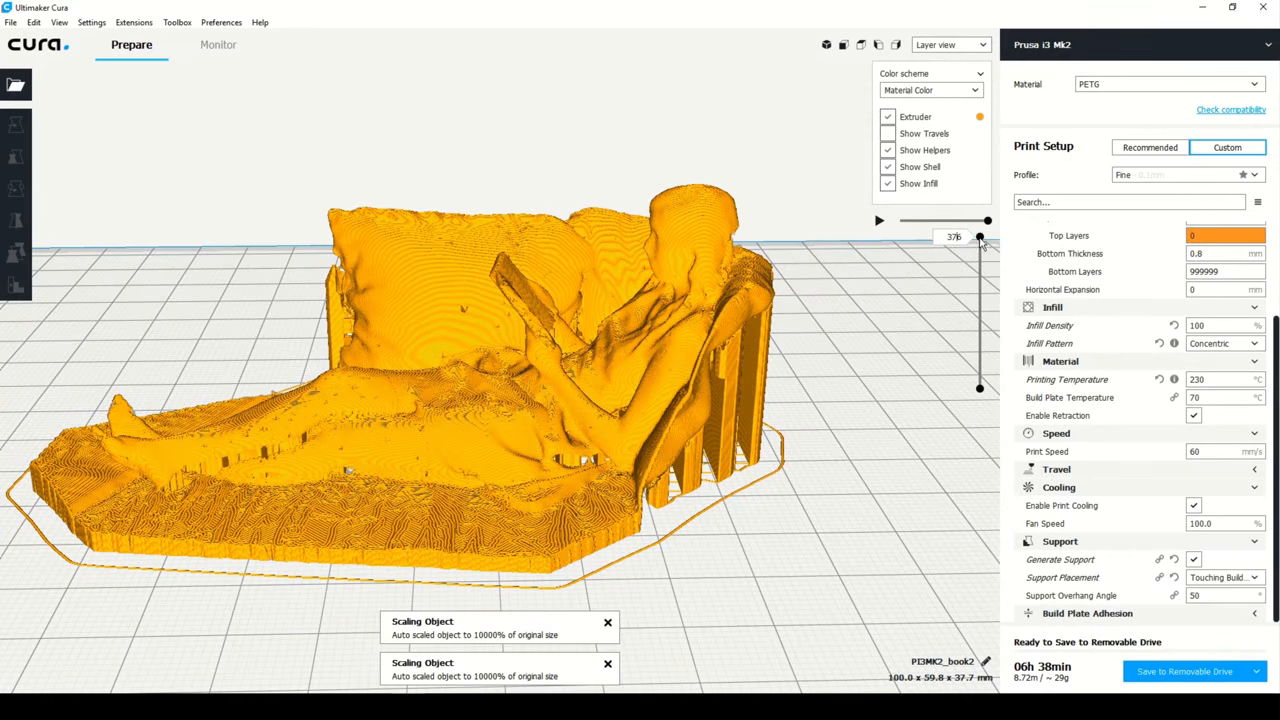
Drag the Cura layer slider down to layer 5 and back to inspect the bottom layers
left_click_drag(980, 237, 980, 388)
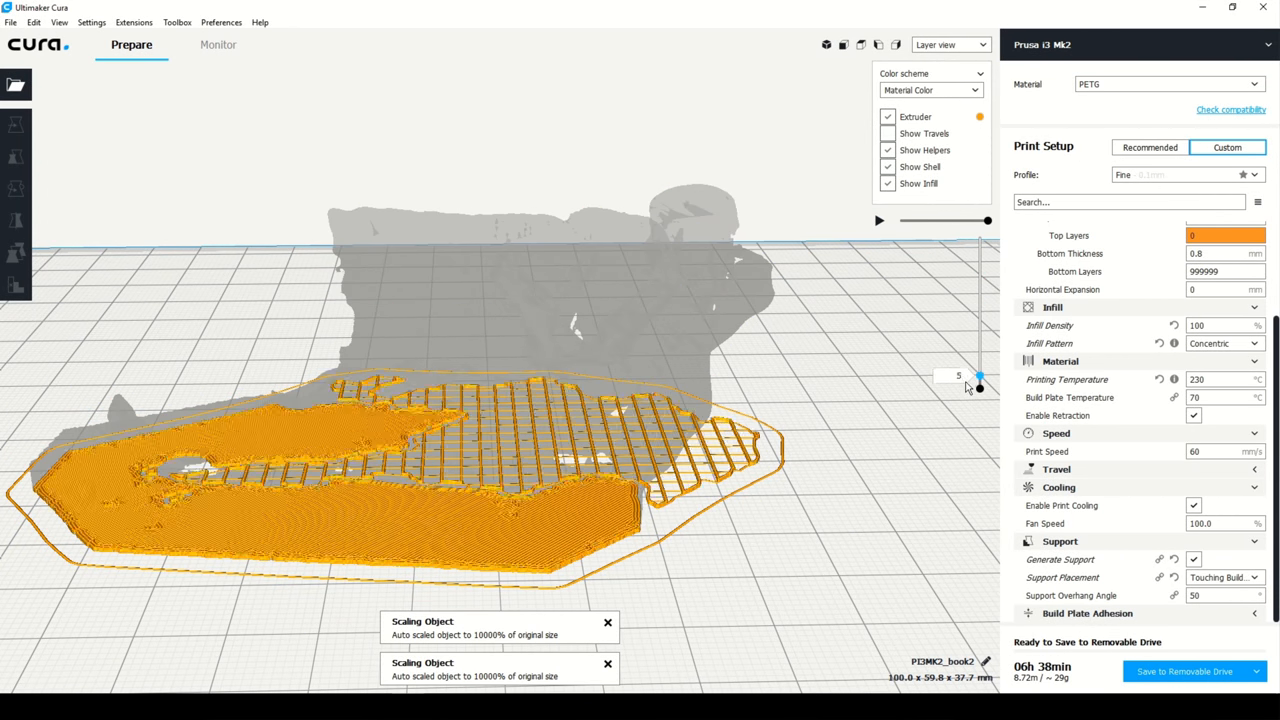
left_click_drag(980, 385, 978, 237)
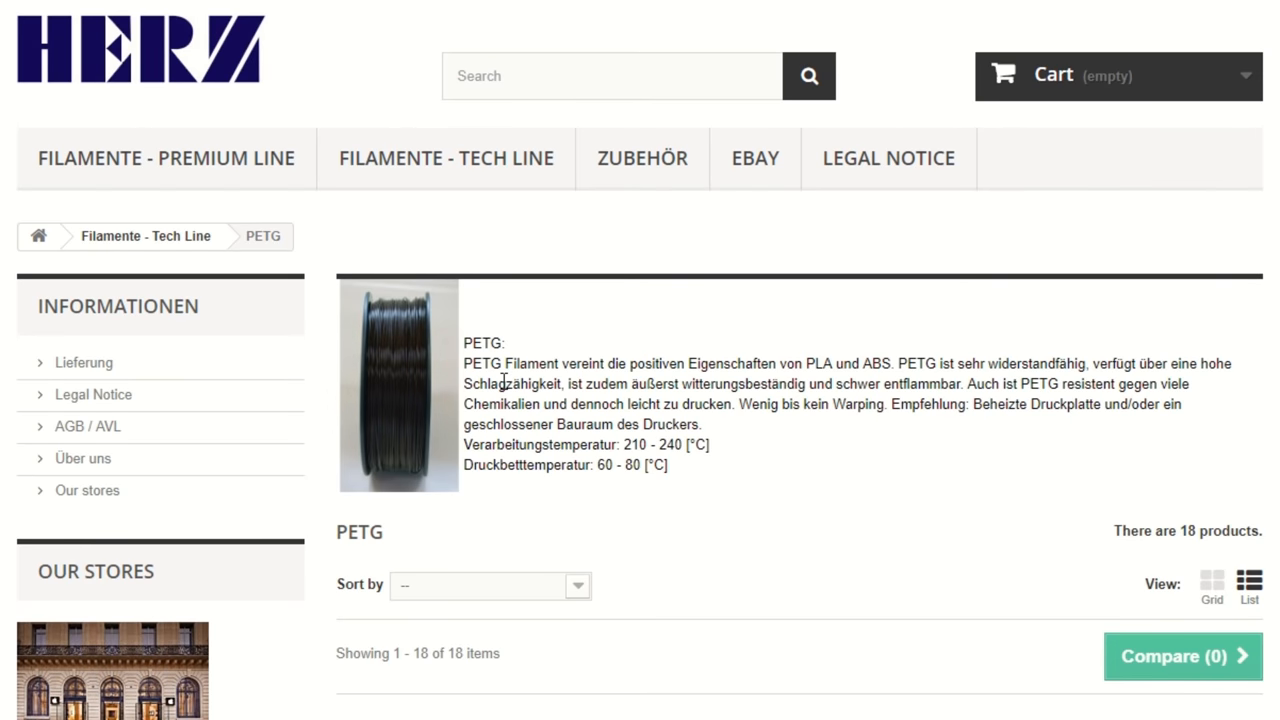
mouse_move(500, 410)
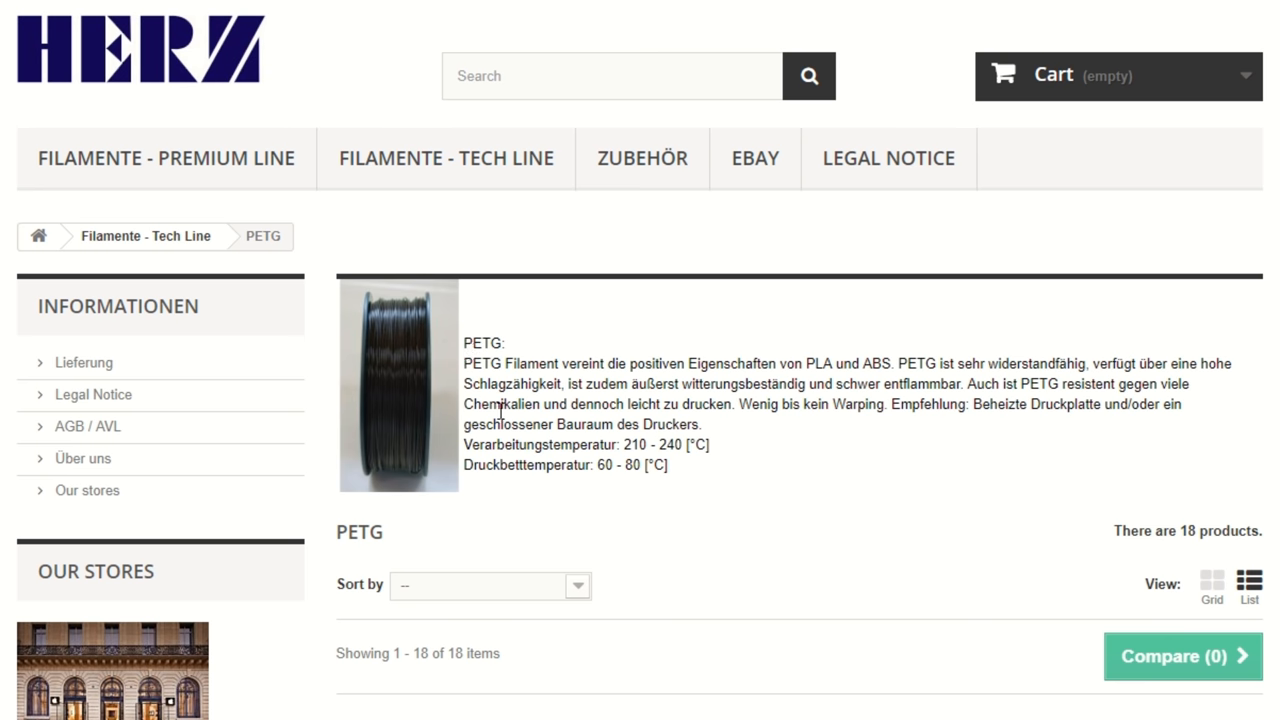